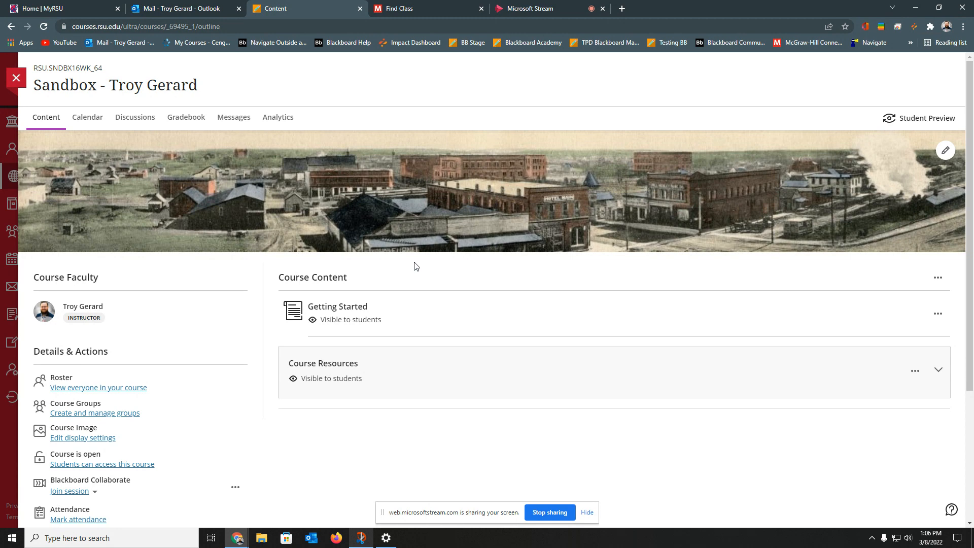
Open the Sandbox course's Books & Course Tools panel listing Connect, Cengage and SIMnet
click(425, 8)
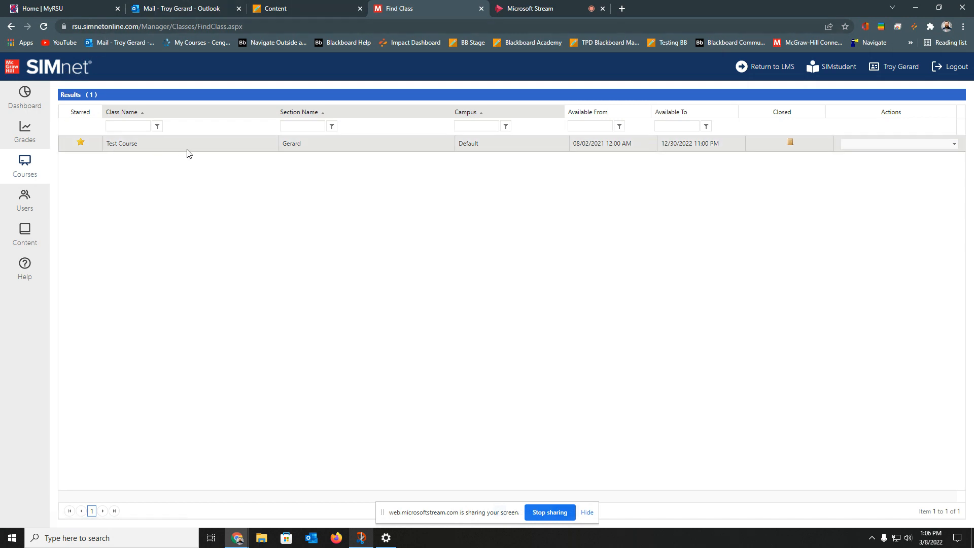
mouse_move(491, 153)
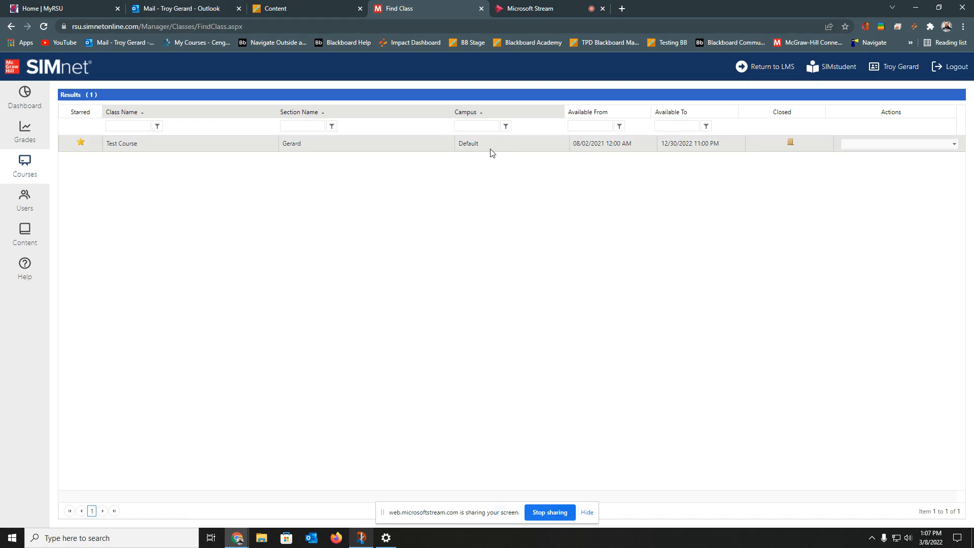
mouse_move(192, 150)
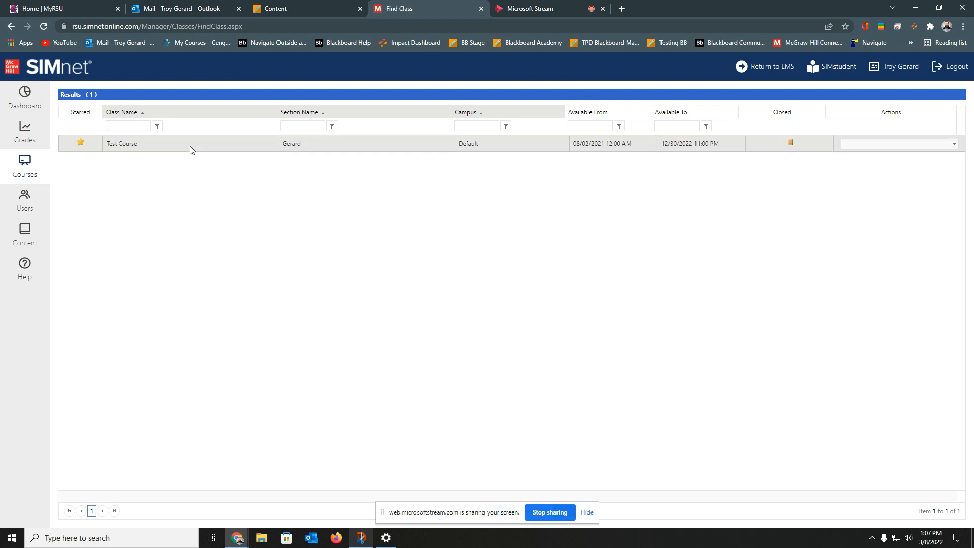
mouse_move(201, 151)
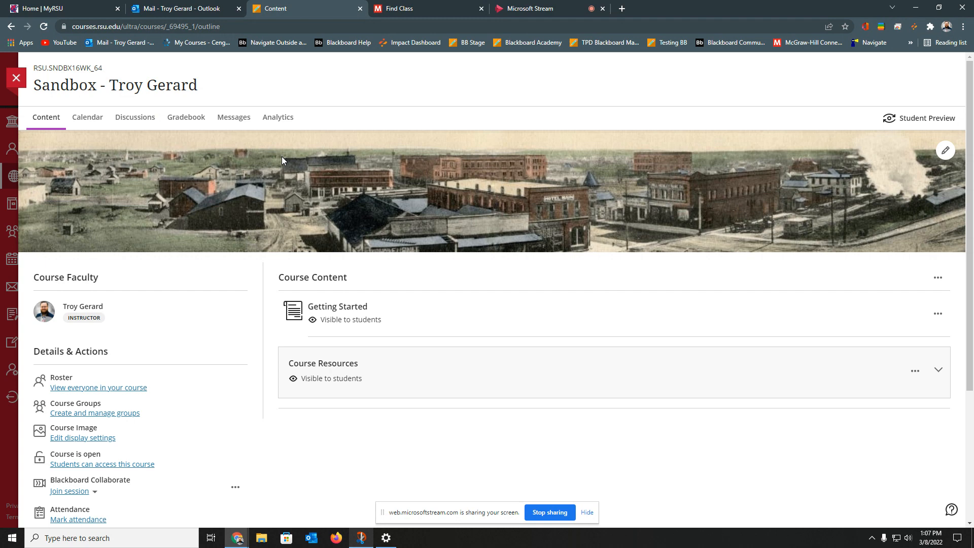
scroll(down, 3)
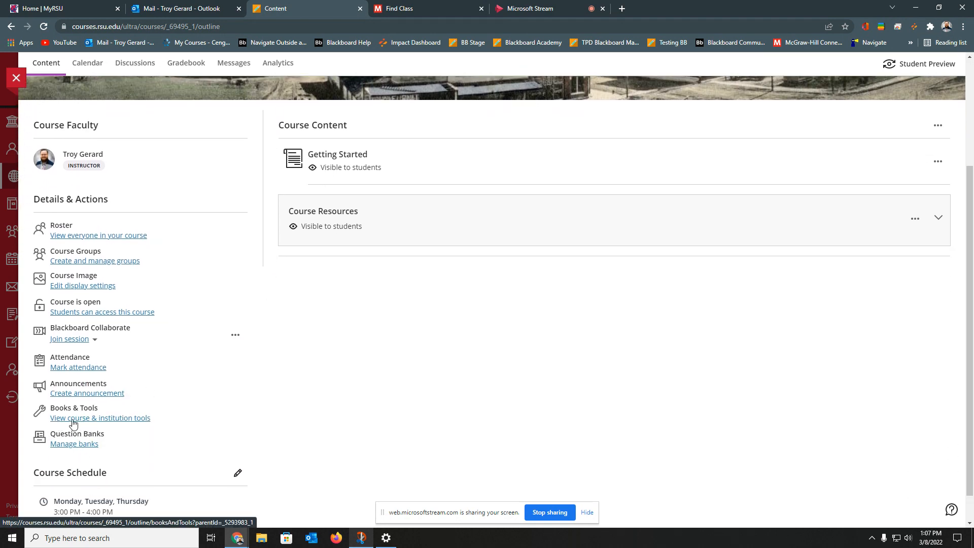
click(100, 418)
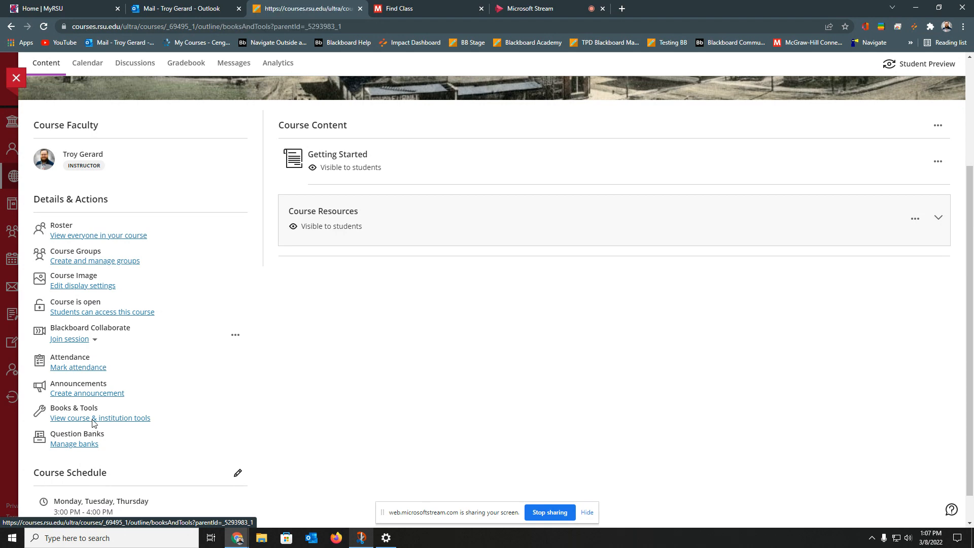
click(100, 417)
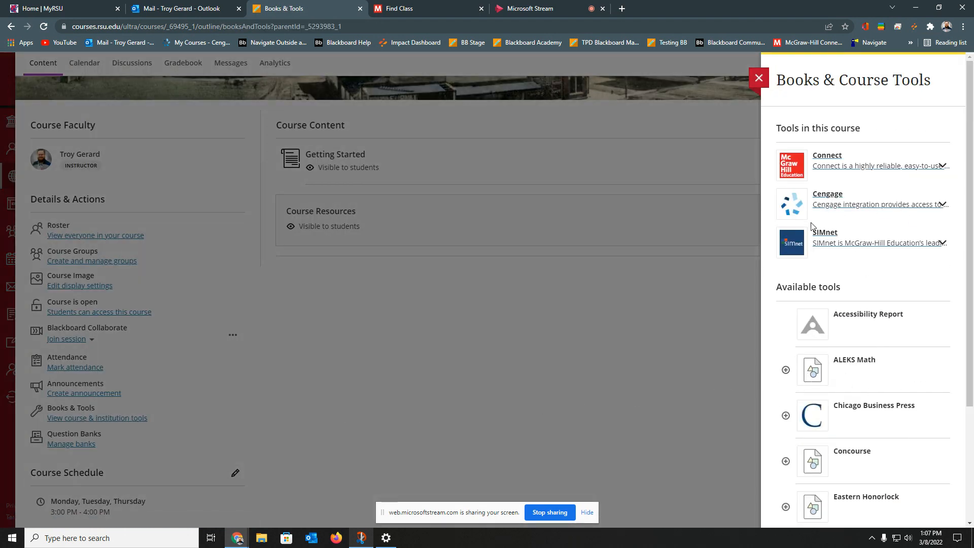
mouse_move(852, 266)
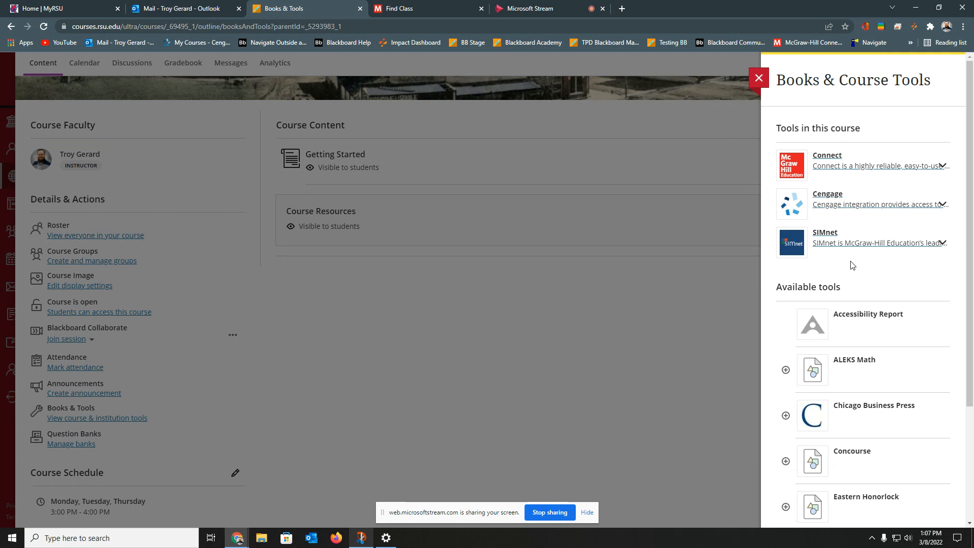
scroll(down, 3)
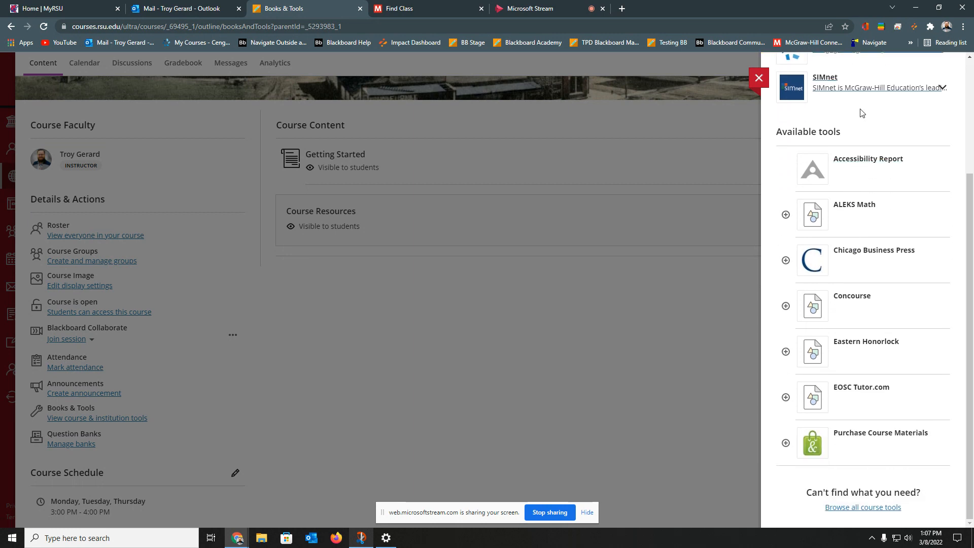
mouse_move(855, 495)
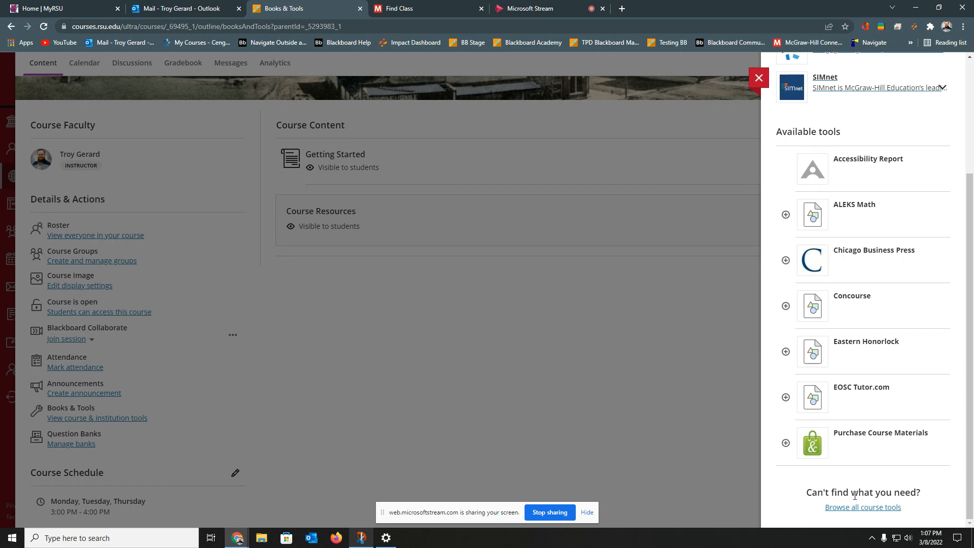
mouse_move(862, 507)
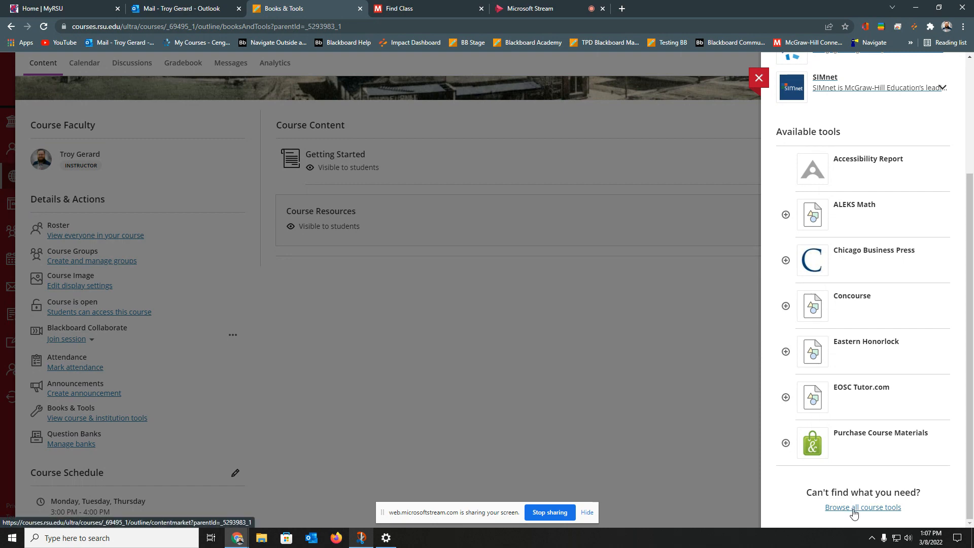
Browse all course tools and launch SIMnet from the McGraw Hill Education tile
click(863, 507)
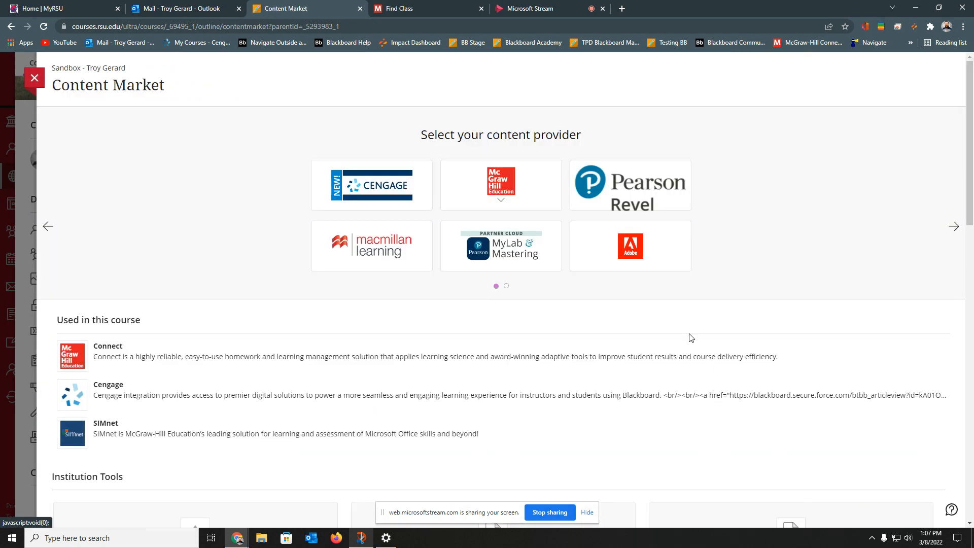
mouse_move(519, 207)
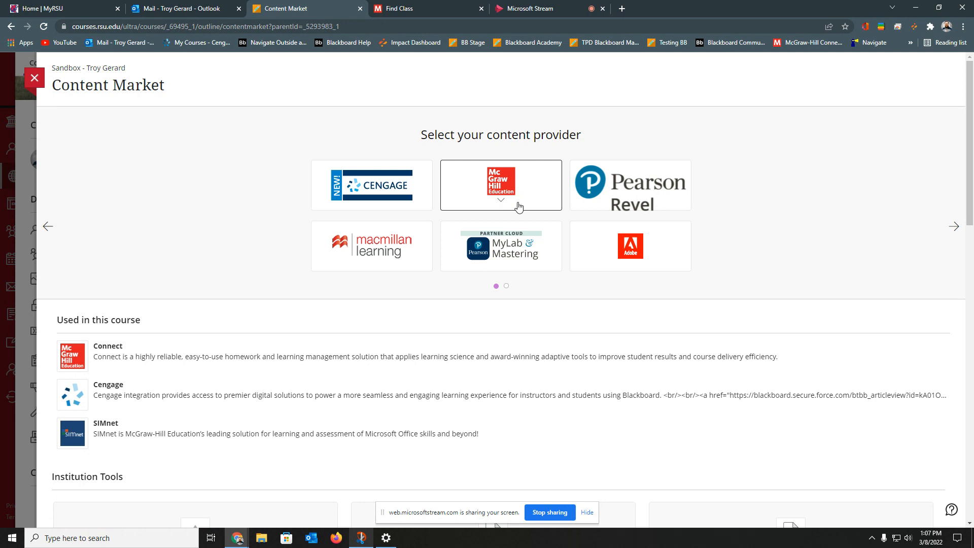
click(500, 185)
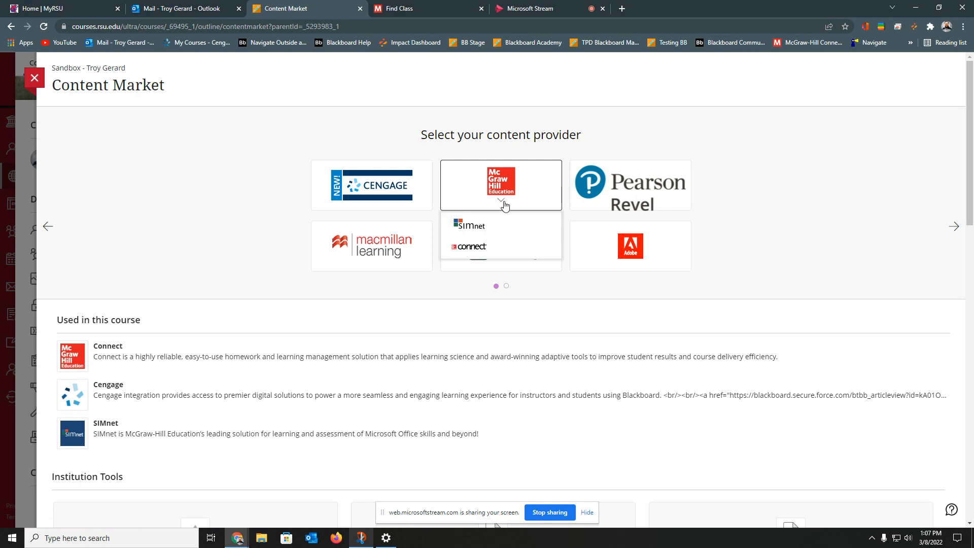
mouse_move(497, 228)
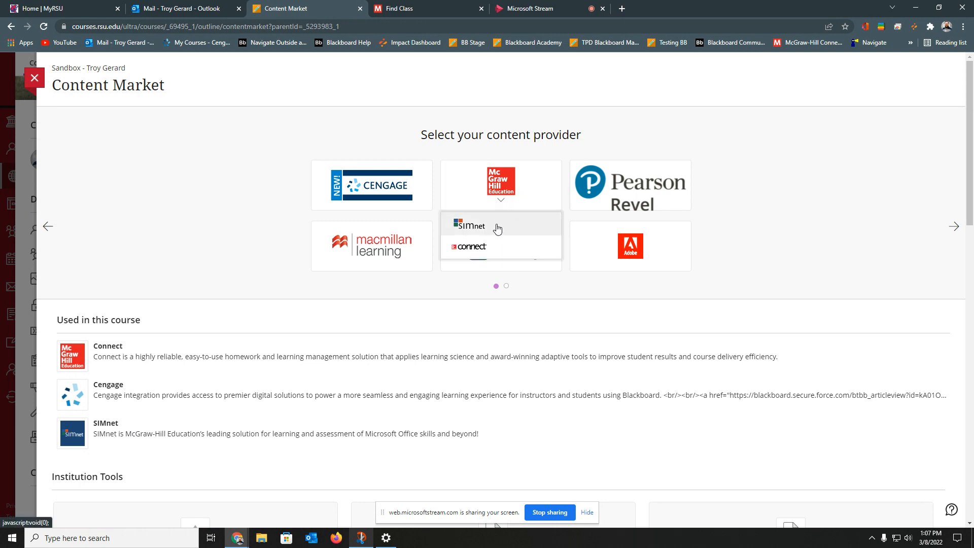
click(467, 226)
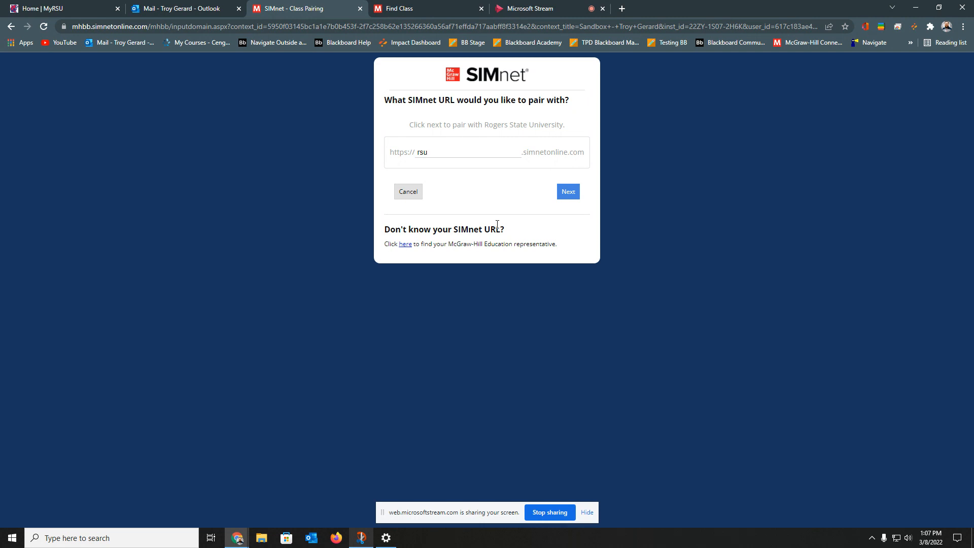
mouse_move(507, 212)
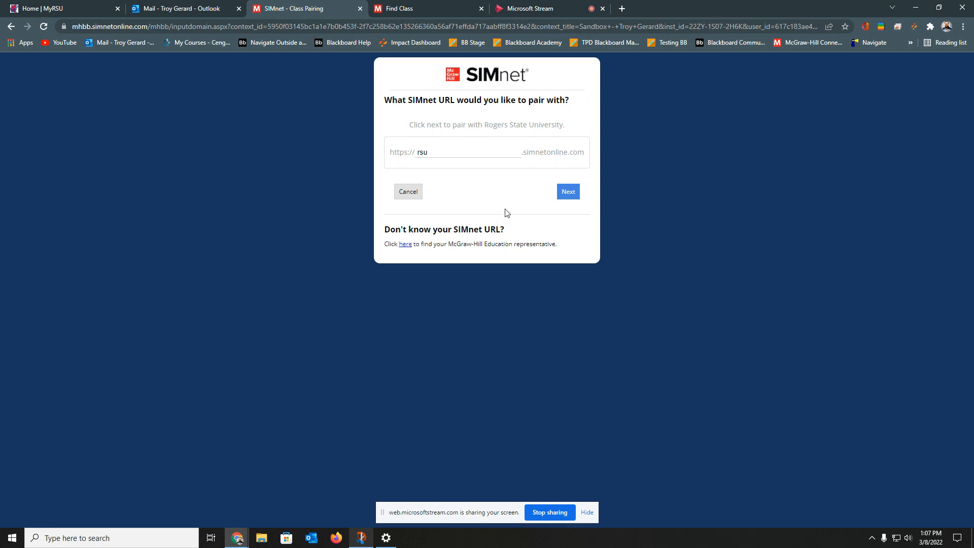
mouse_move(407, 162)
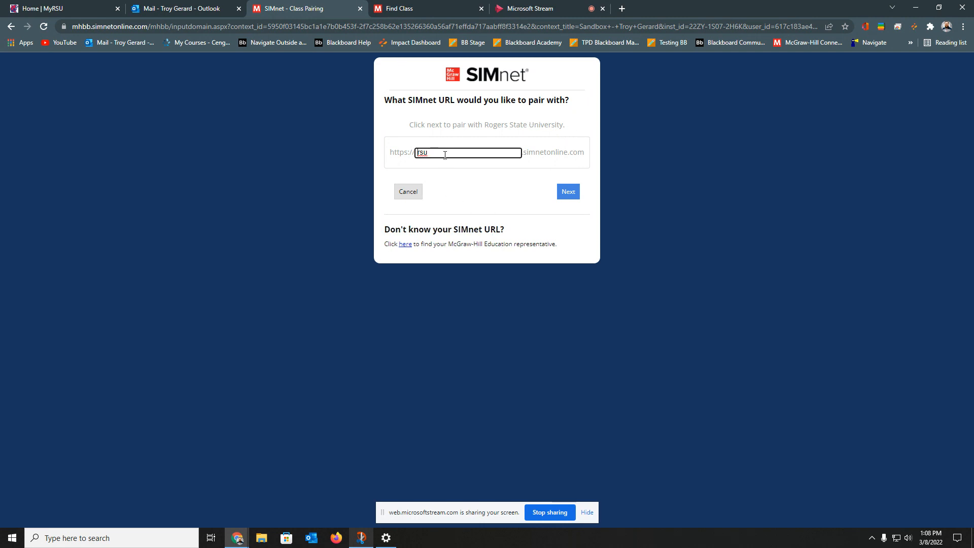
mouse_move(511, 222)
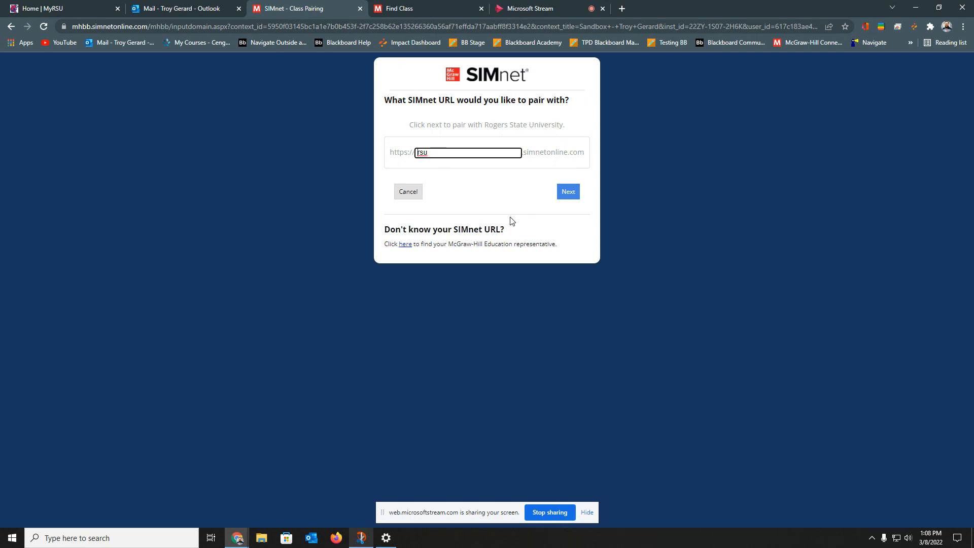
Choose the existing SIMnet class Test Course, section Gerard, from My Classes for pairing
click(566, 191)
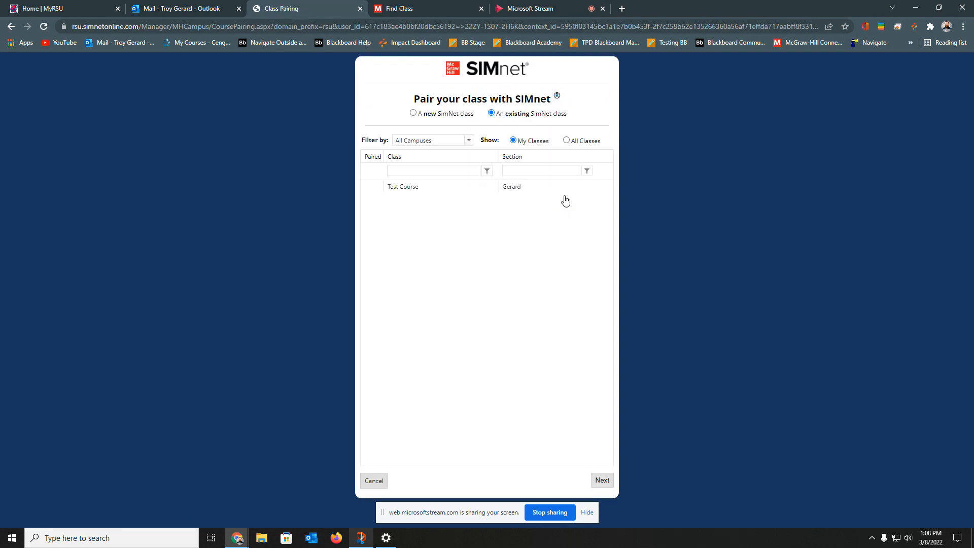
mouse_move(469, 261)
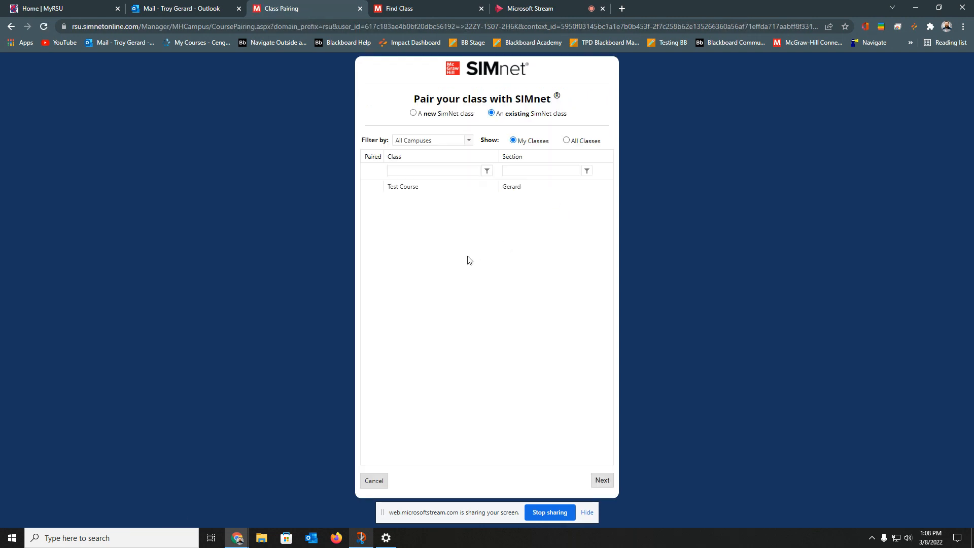
mouse_move(415, 192)
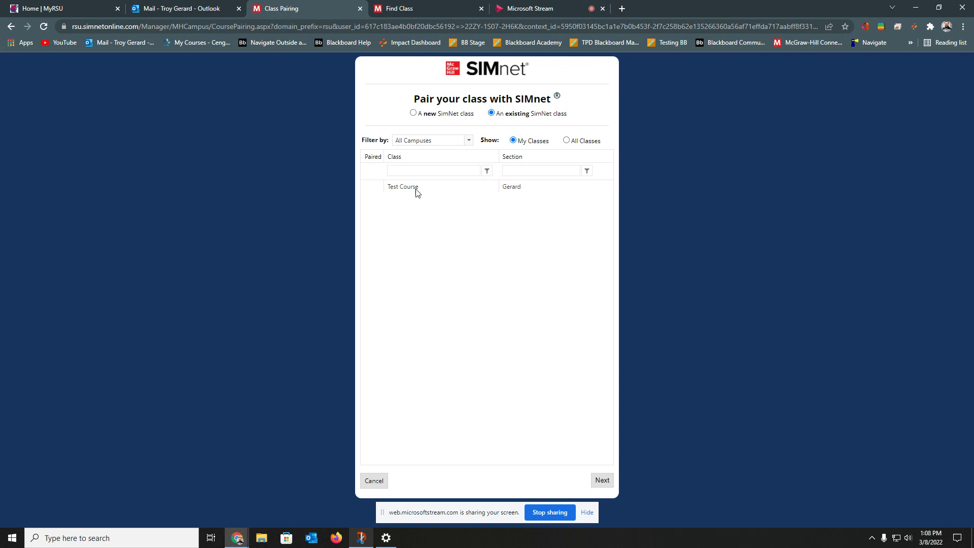
click(402, 186)
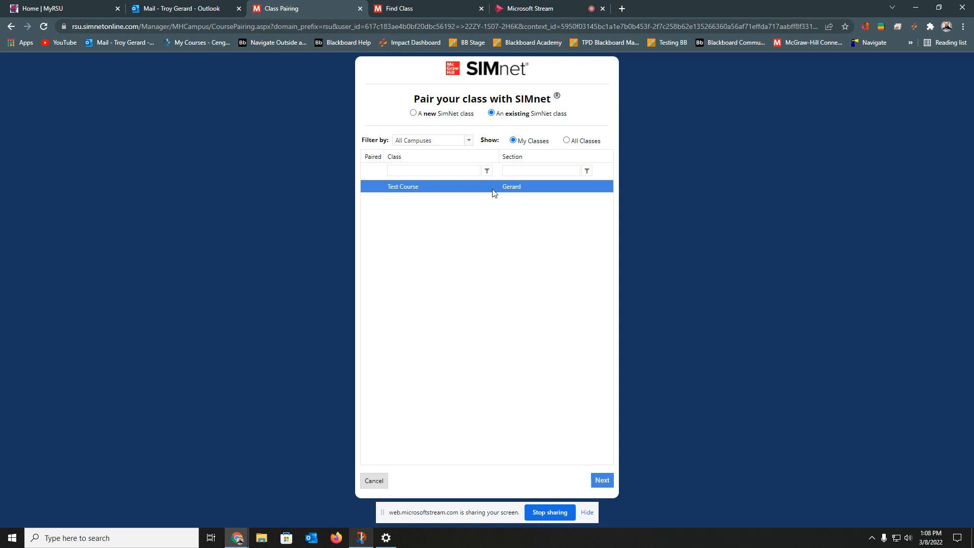
mouse_move(569, 115)
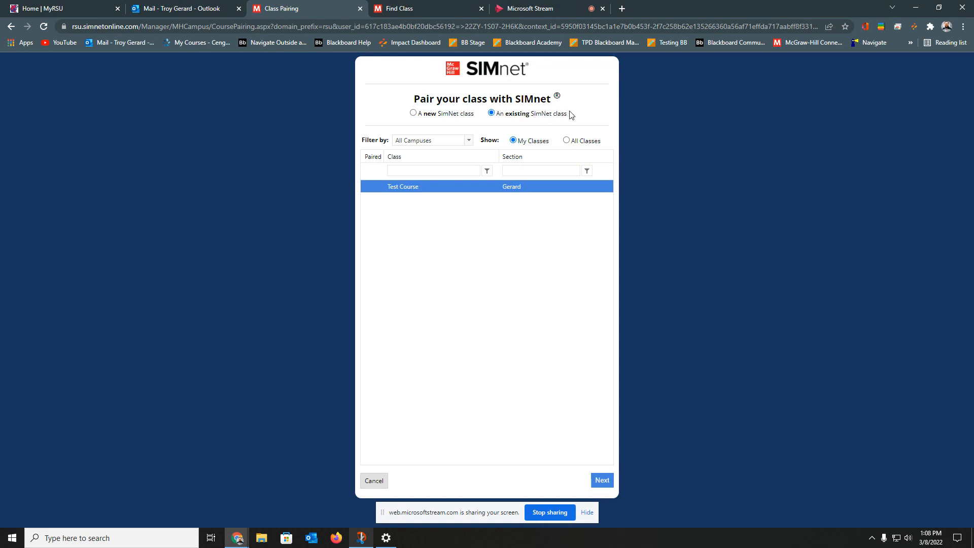
mouse_move(565, 141)
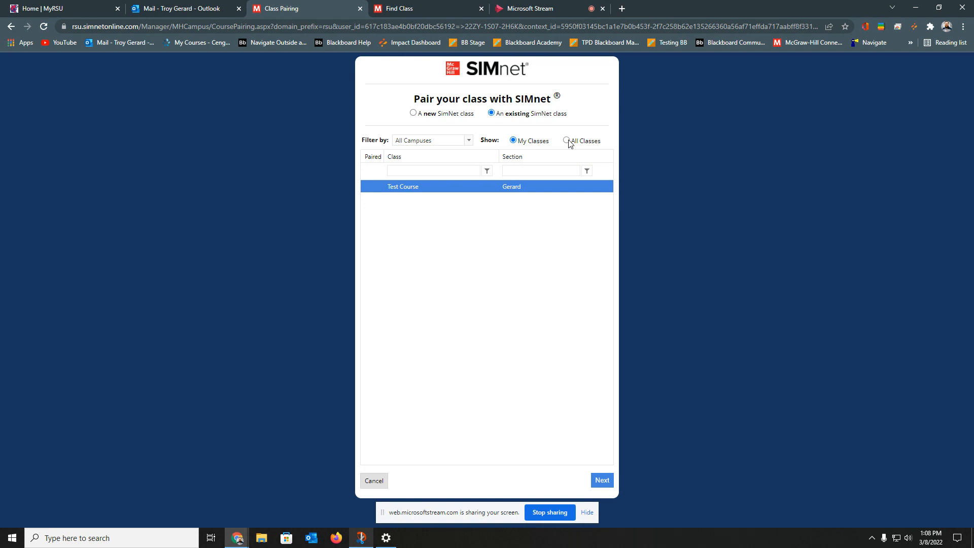
click(566, 140)
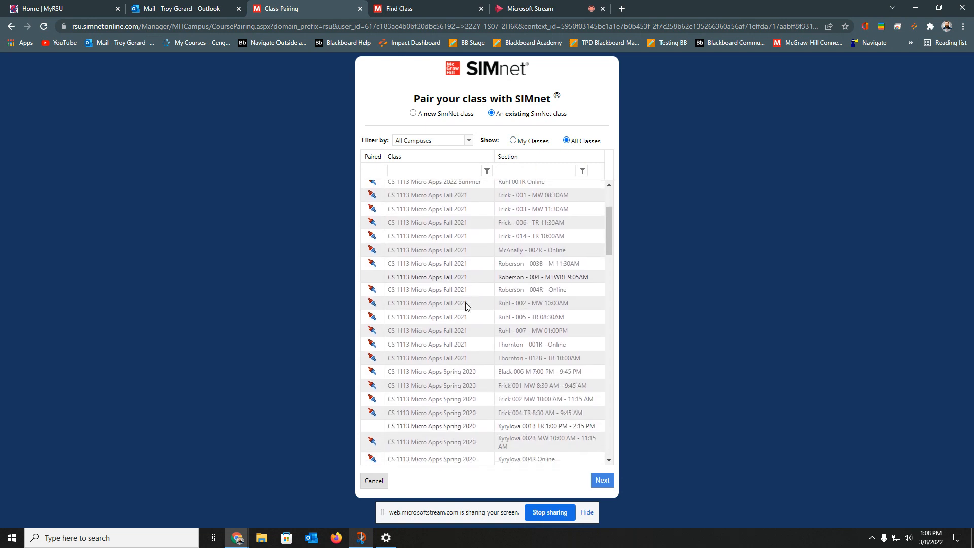
scroll(up, 3)
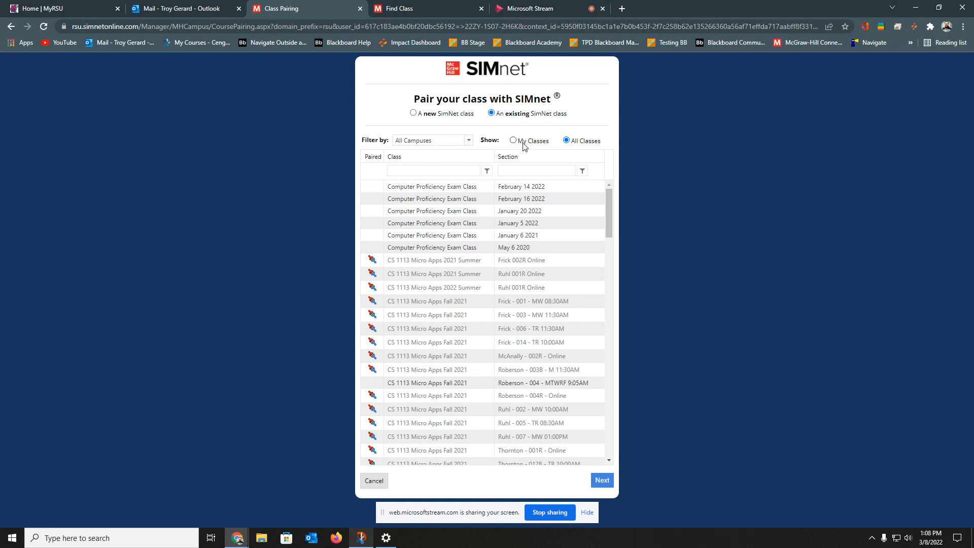
click(513, 140)
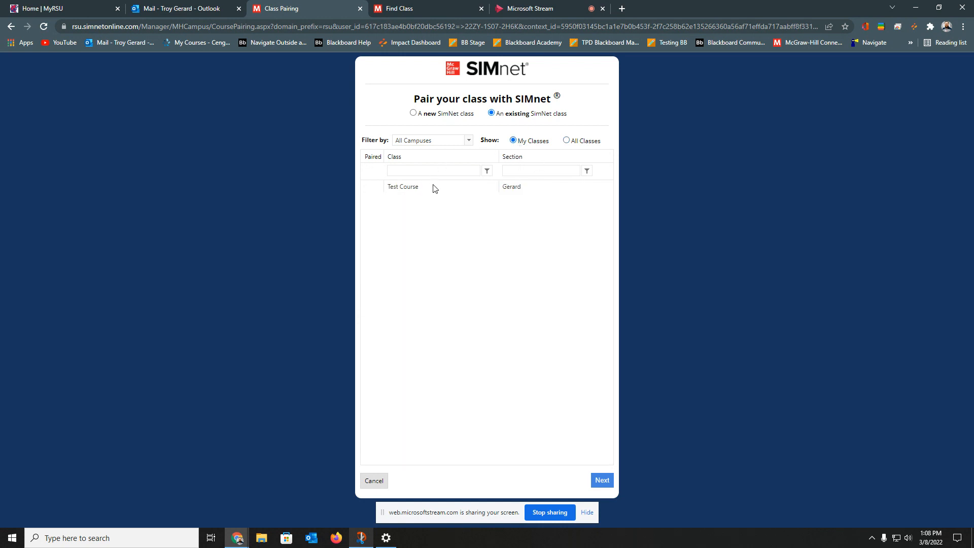
click(402, 186)
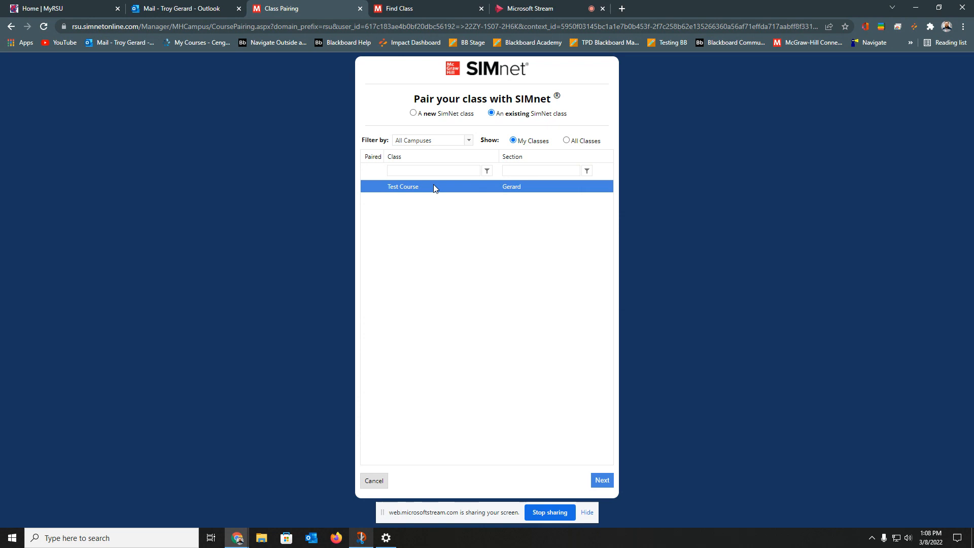
mouse_move(468, 260)
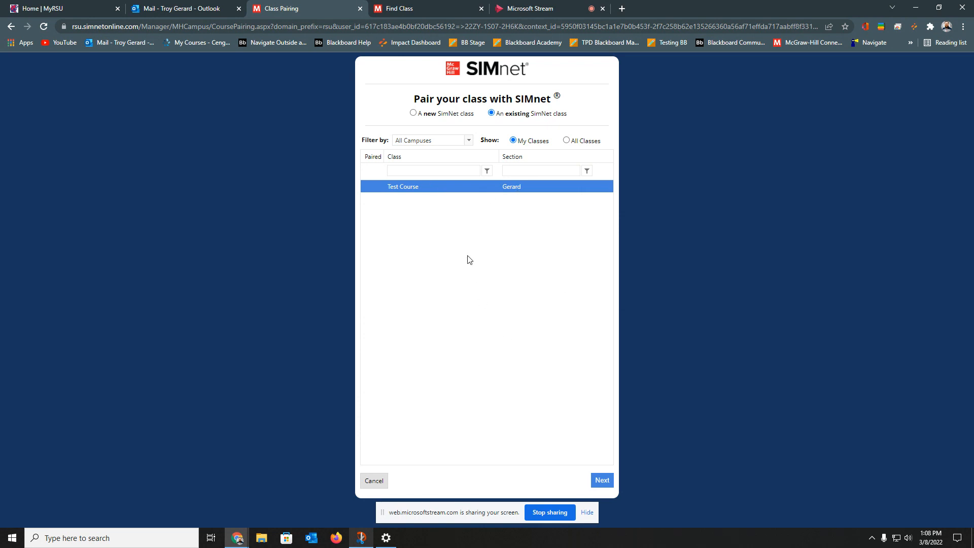
click(413, 113)
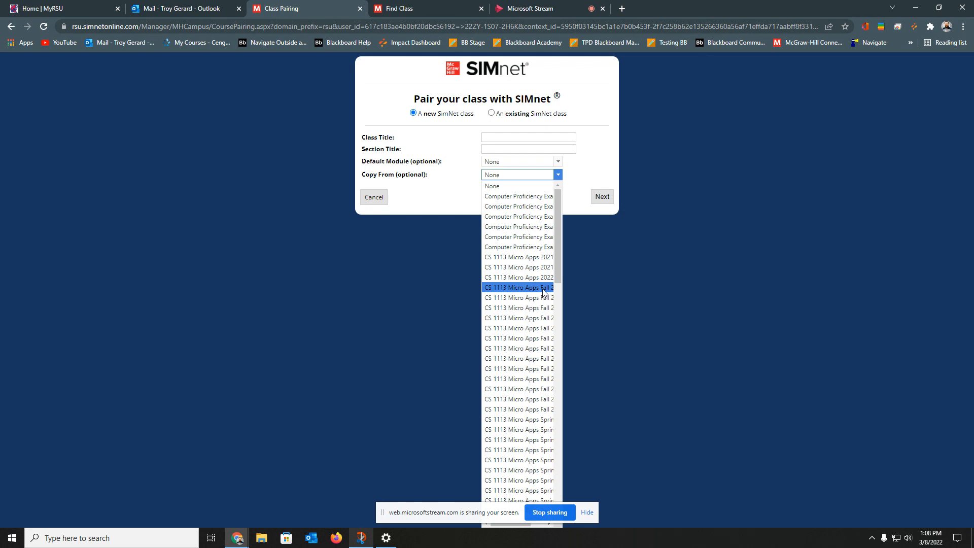
scroll(down, 3)
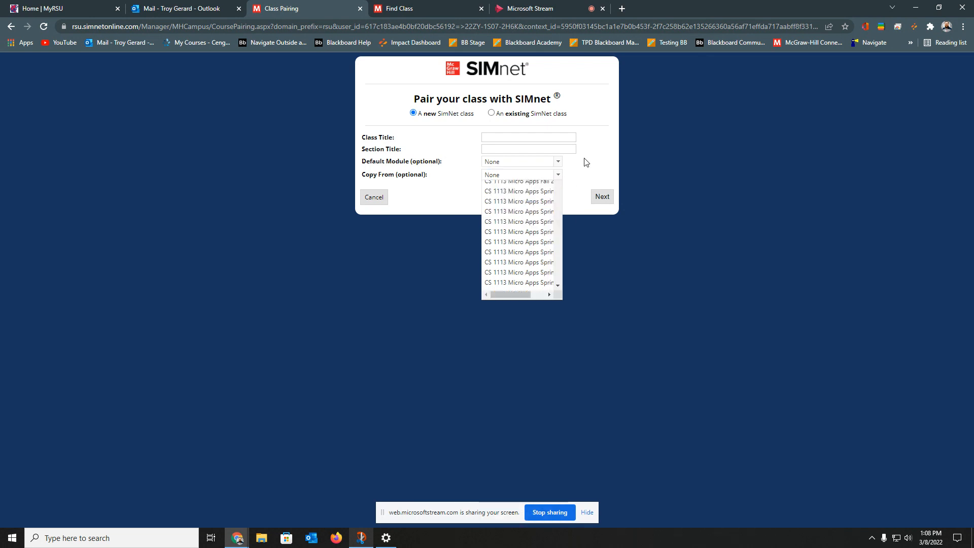
click(491, 113)
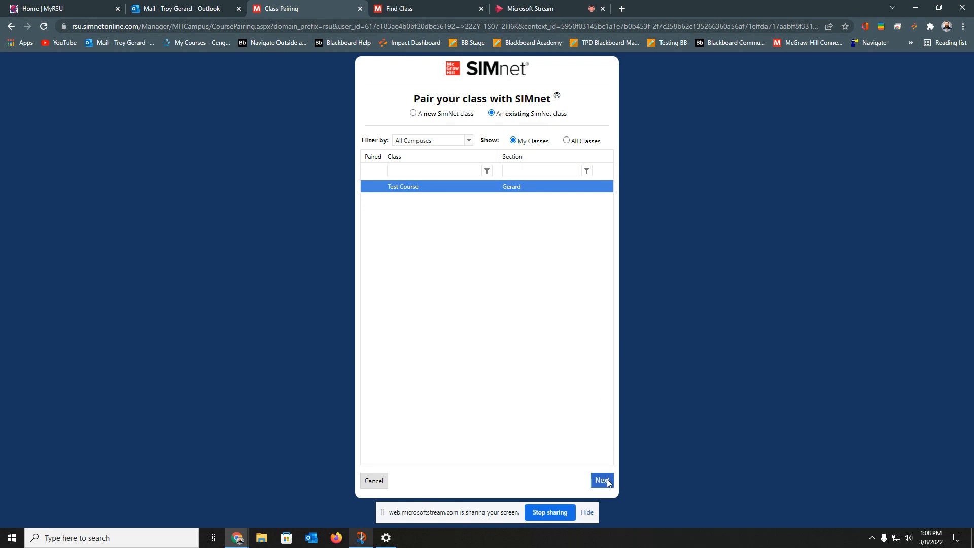
Complete pairing Sandbox with Test Course and reach the success confirmation
click(600, 480)
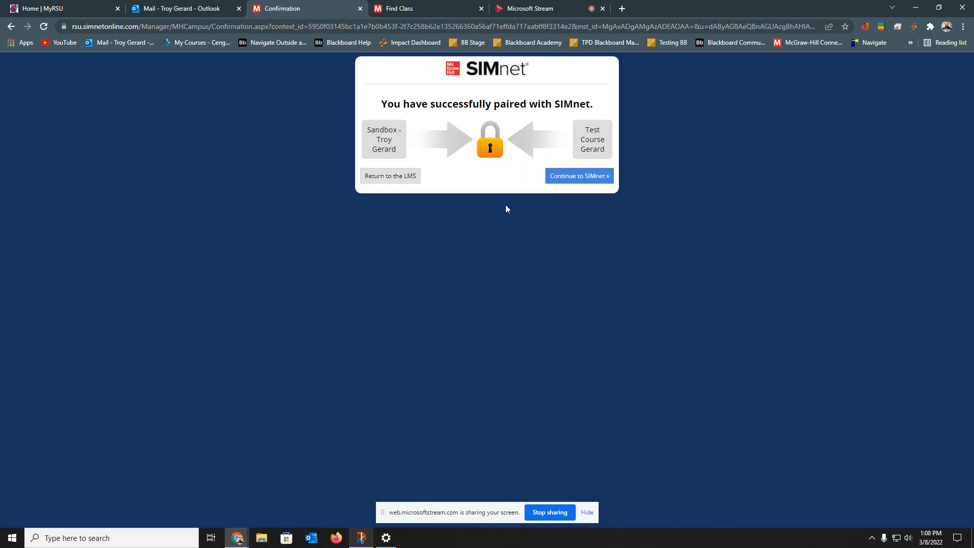
mouse_move(495, 208)
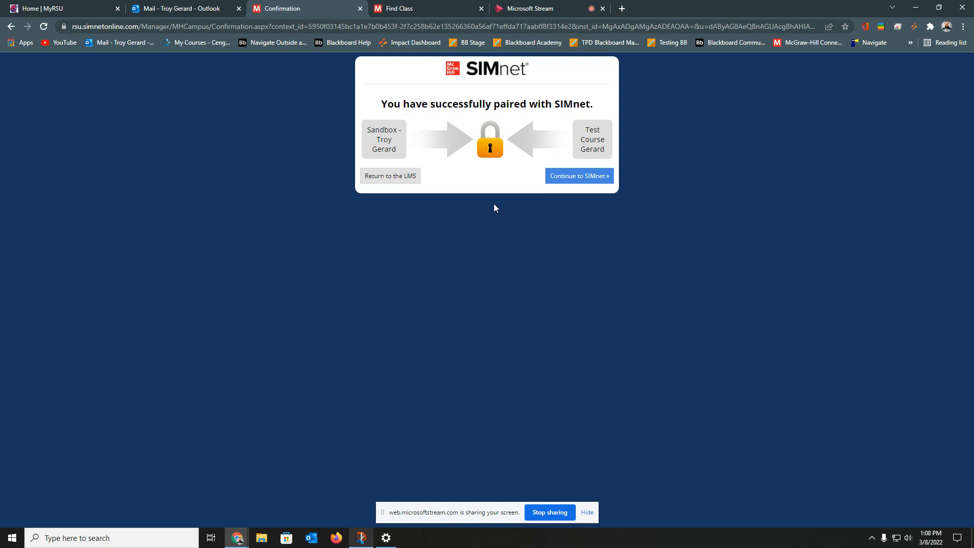
mouse_move(407, 191)
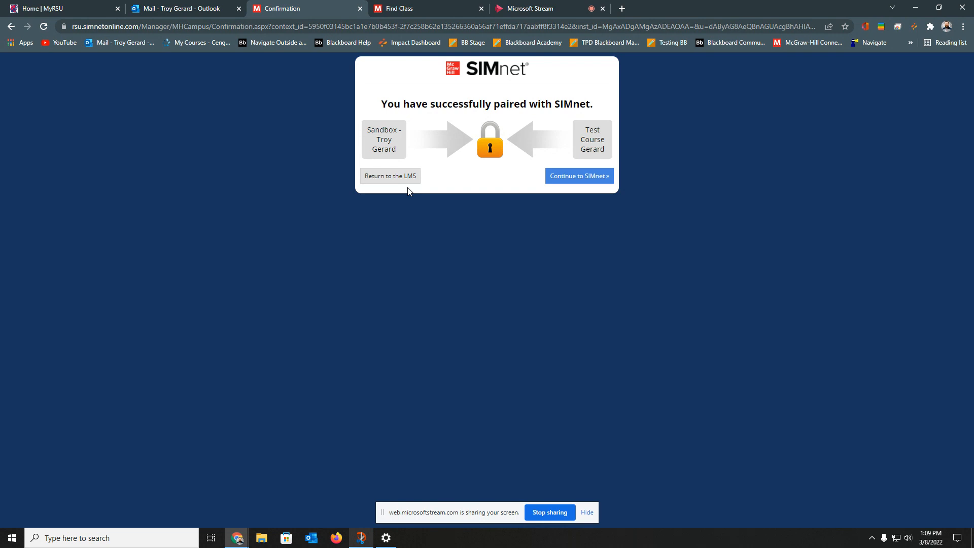
mouse_move(487, 191)
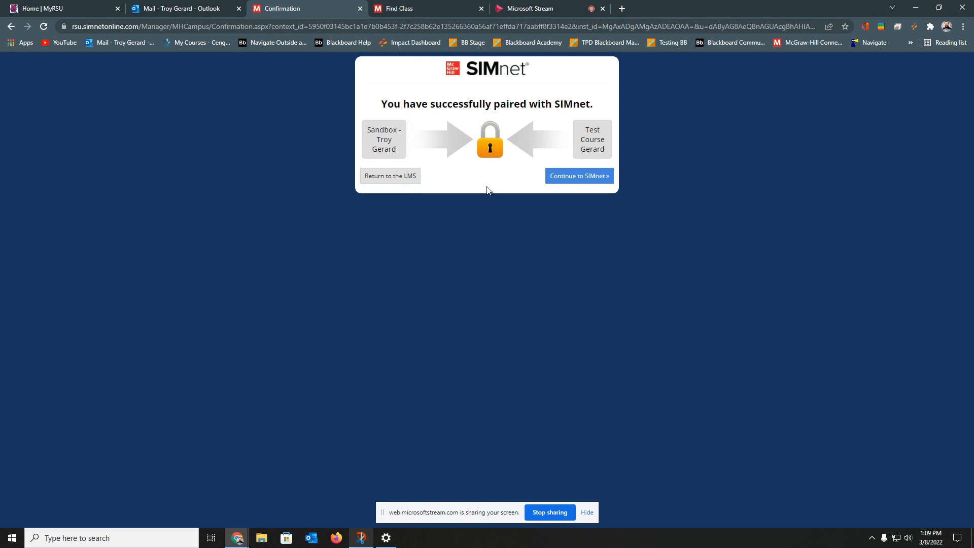
mouse_move(579, 176)
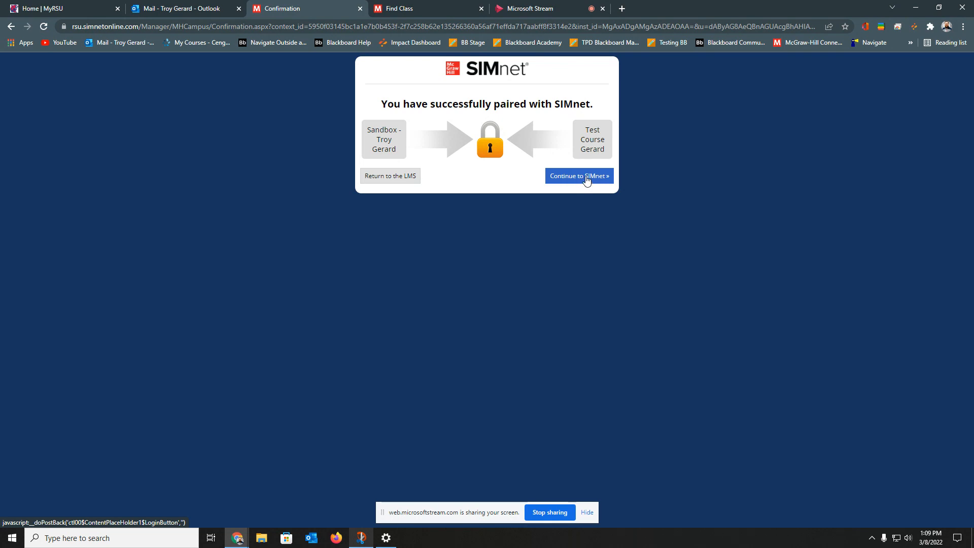
Continue into SIMnet's LMS Class Integration page and review available assignments and instructions
click(578, 176)
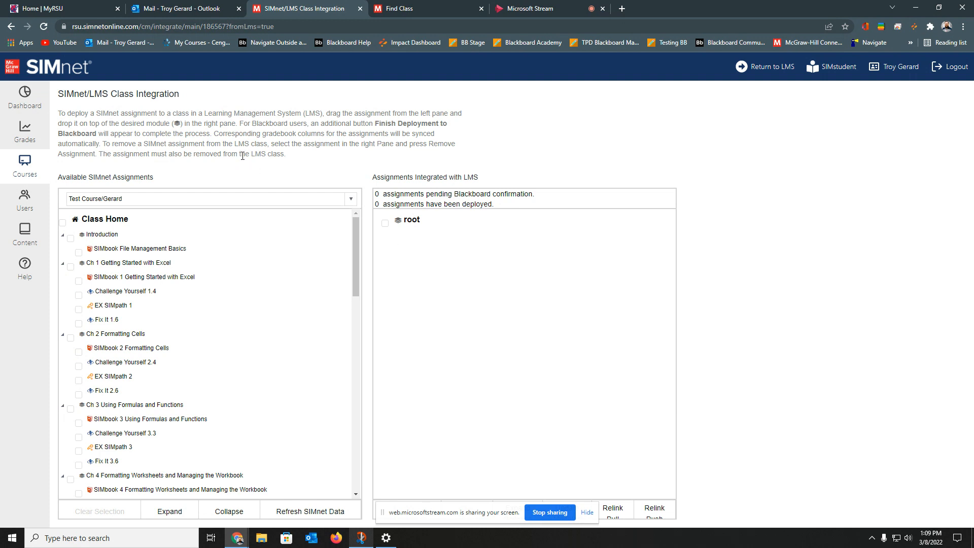
scroll(down, 3)
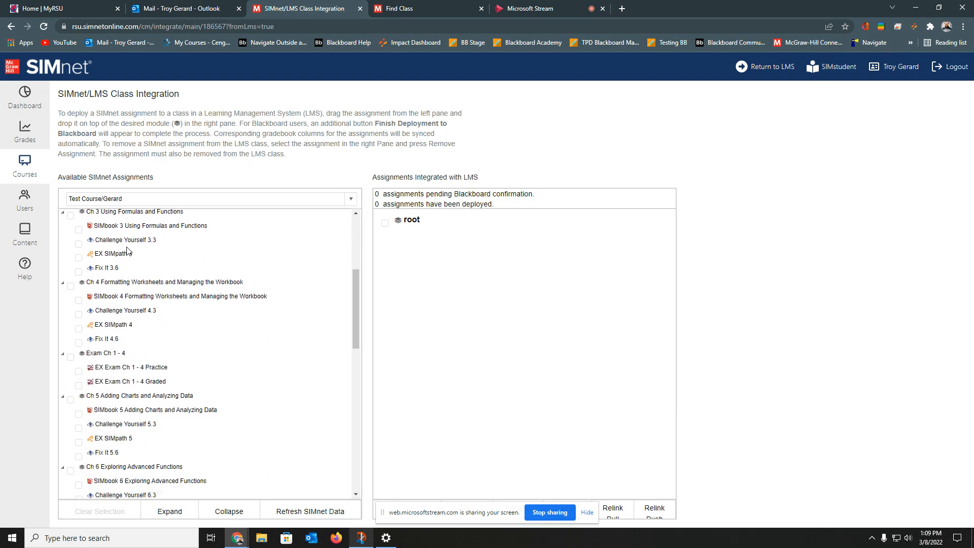
scroll(down, 3)
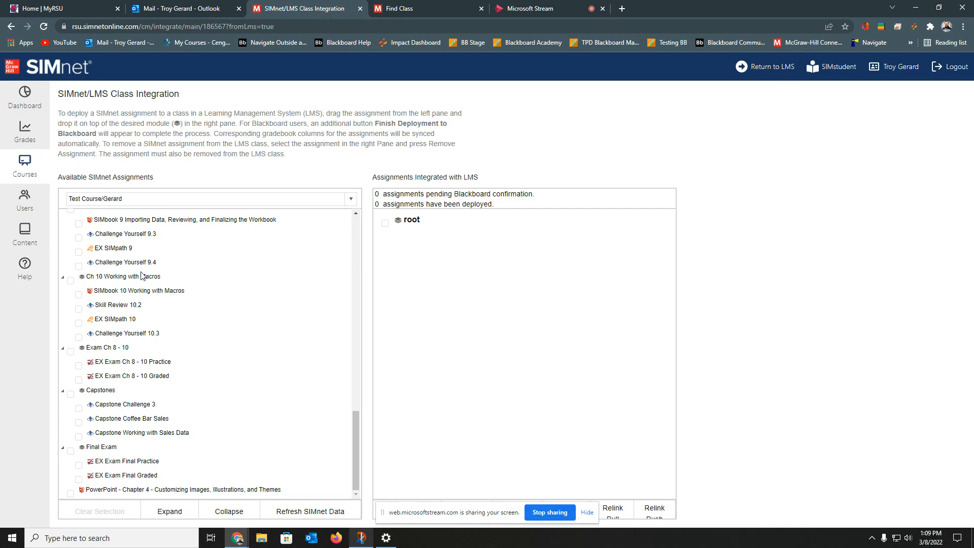
scroll(up, 3)
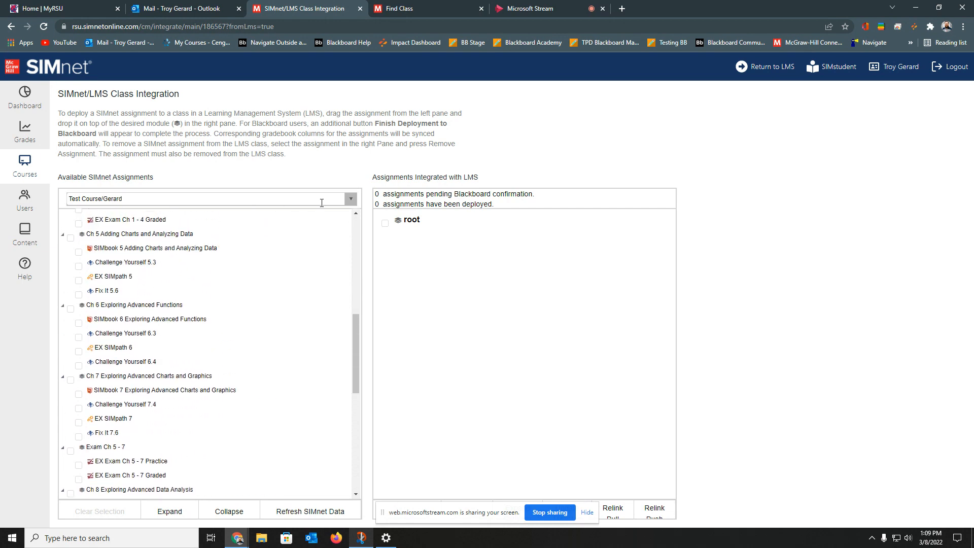
click(125, 262)
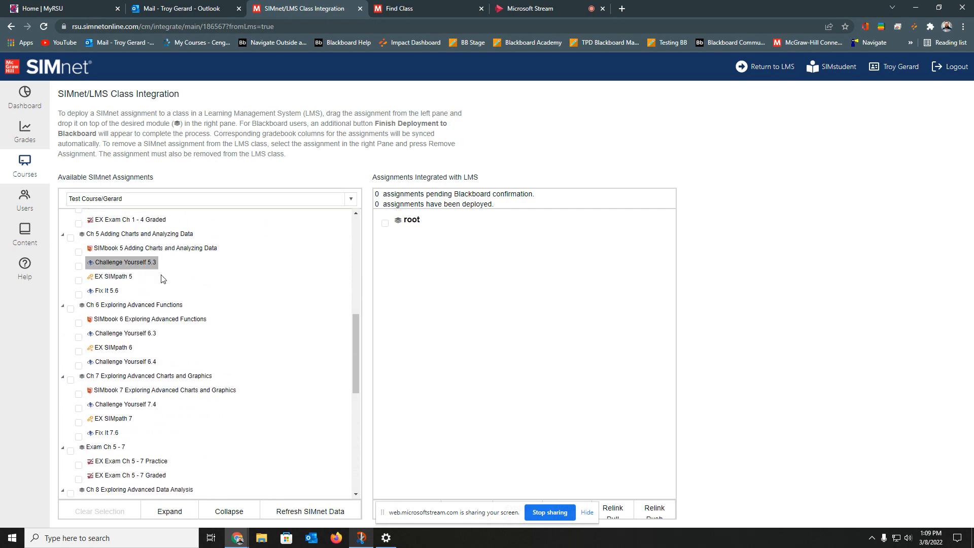
scroll(up, 3)
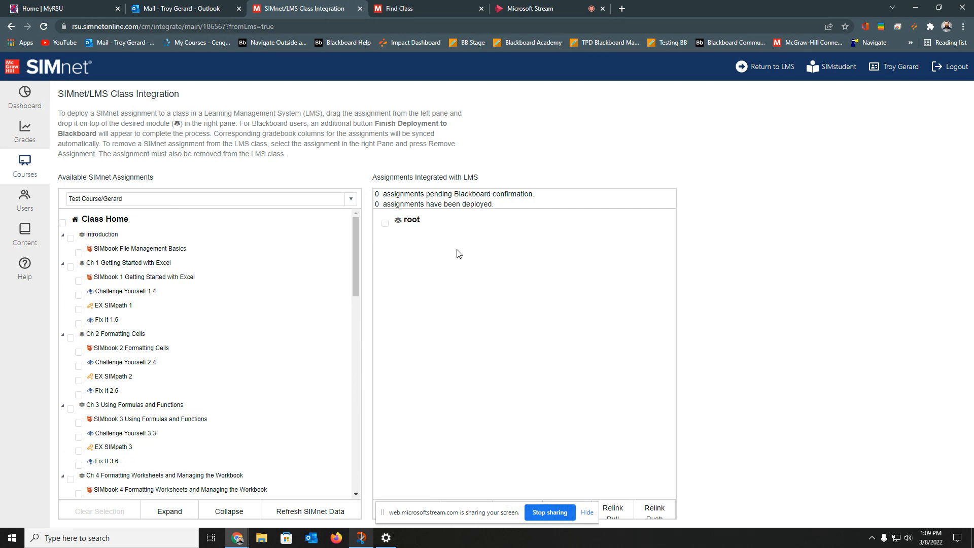
mouse_move(474, 260)
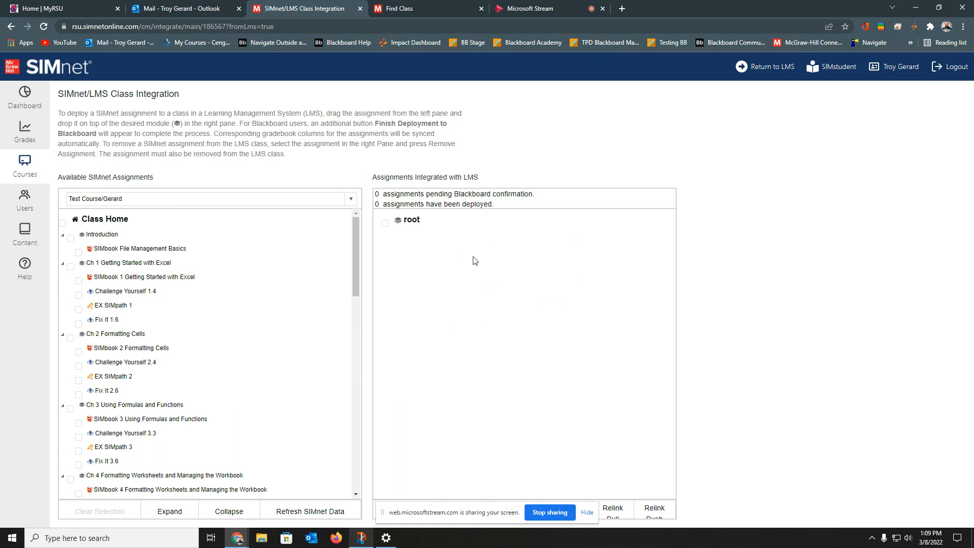
mouse_move(403, 181)
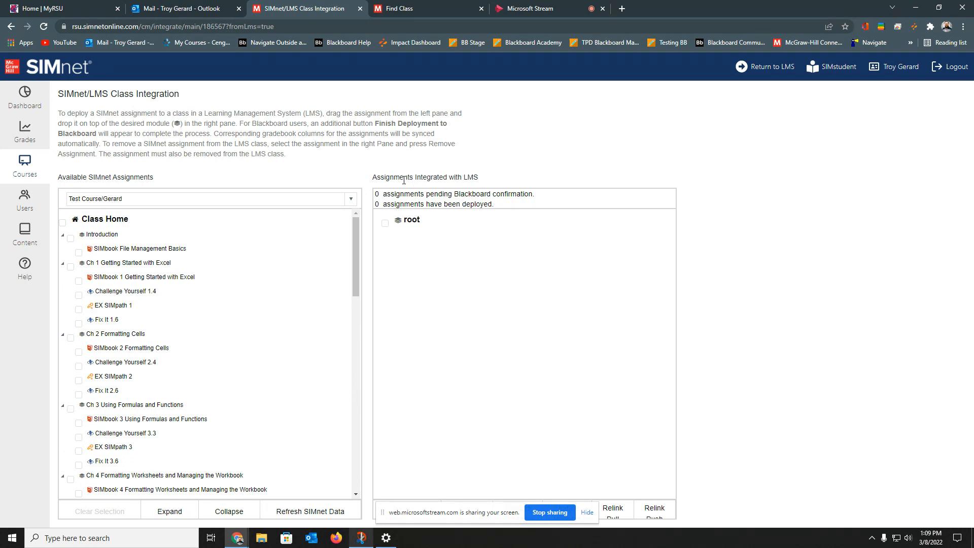
drag(56, 113, 286, 154)
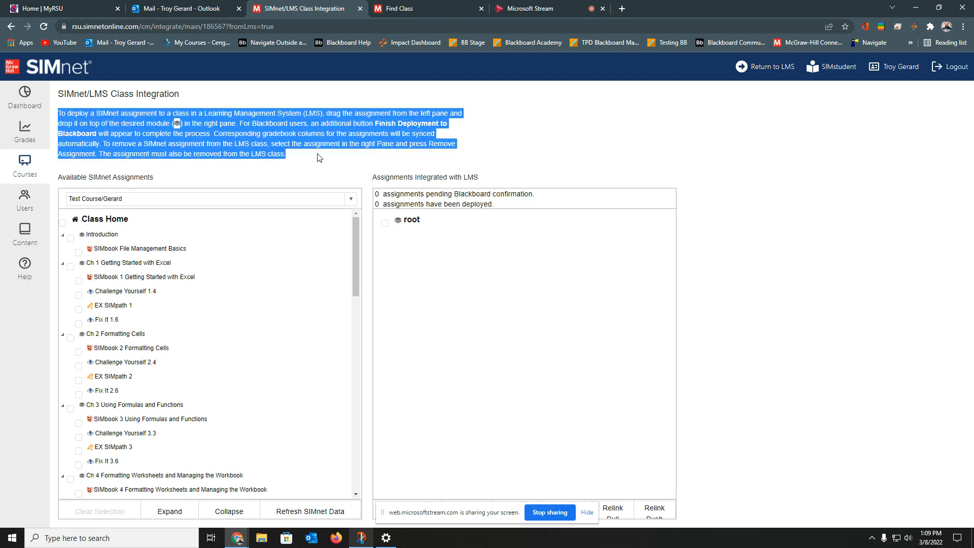
click(322, 162)
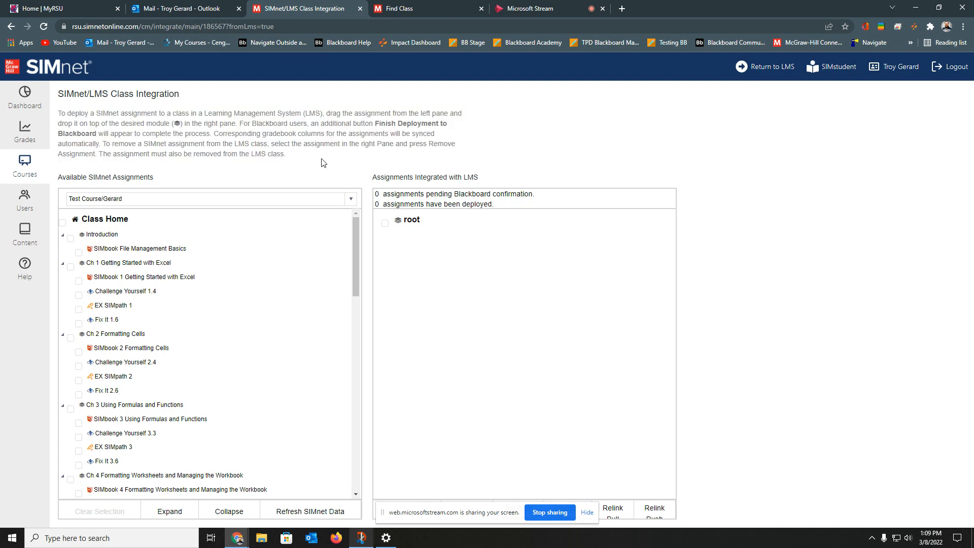
Add File Management Basics, SIMbook 1 and Challenge Yourself 1.4 under root
click(139, 249)
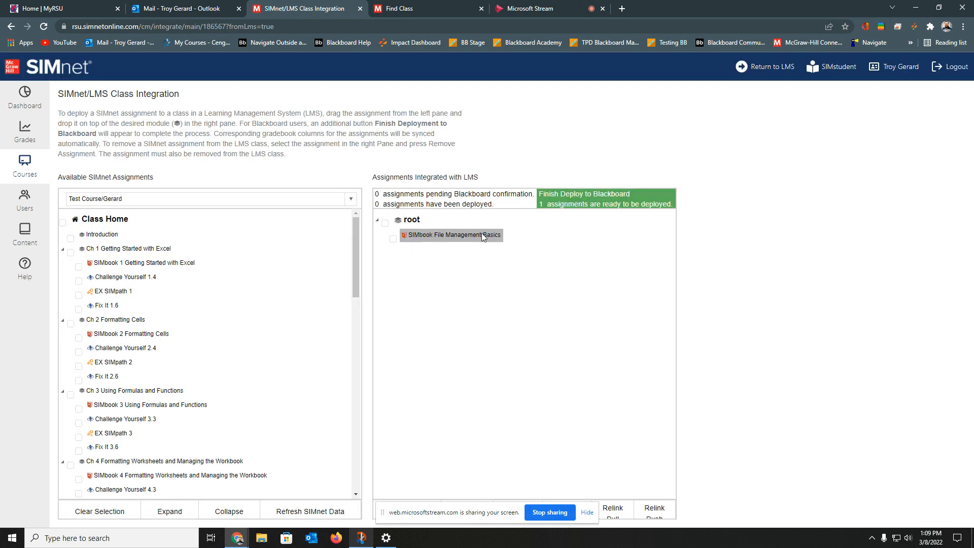
click(142, 263)
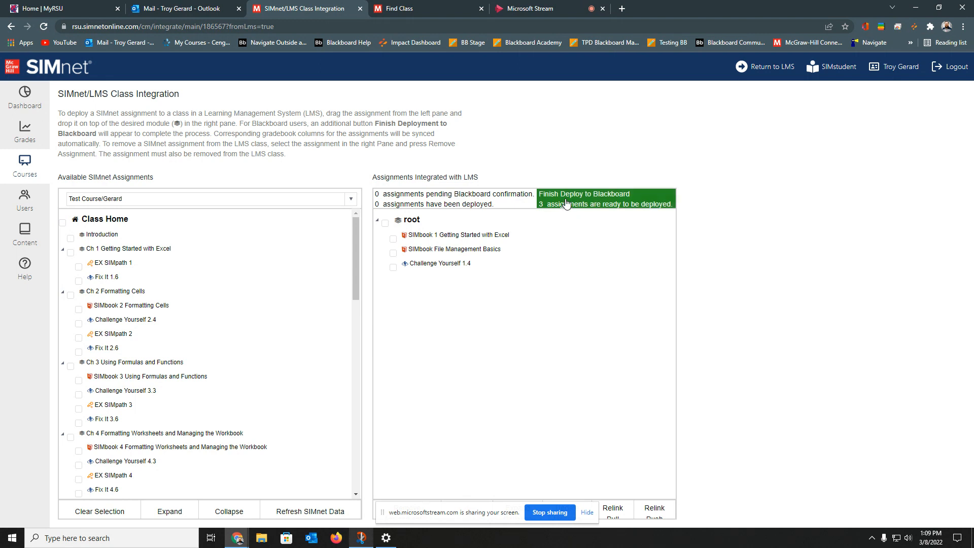
mouse_move(556, 204)
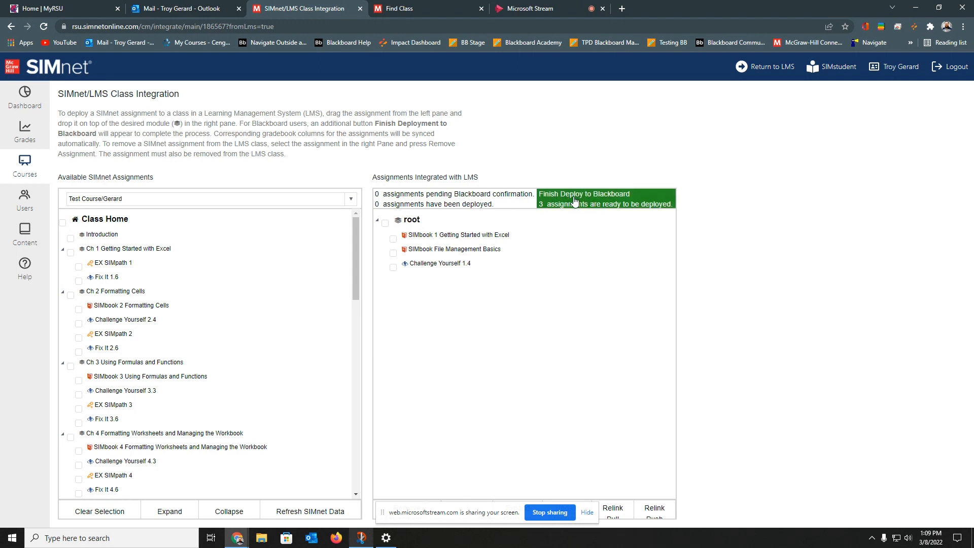
Finish Deploy to Blackboard and confirm the Complete deployment dialog
click(604, 198)
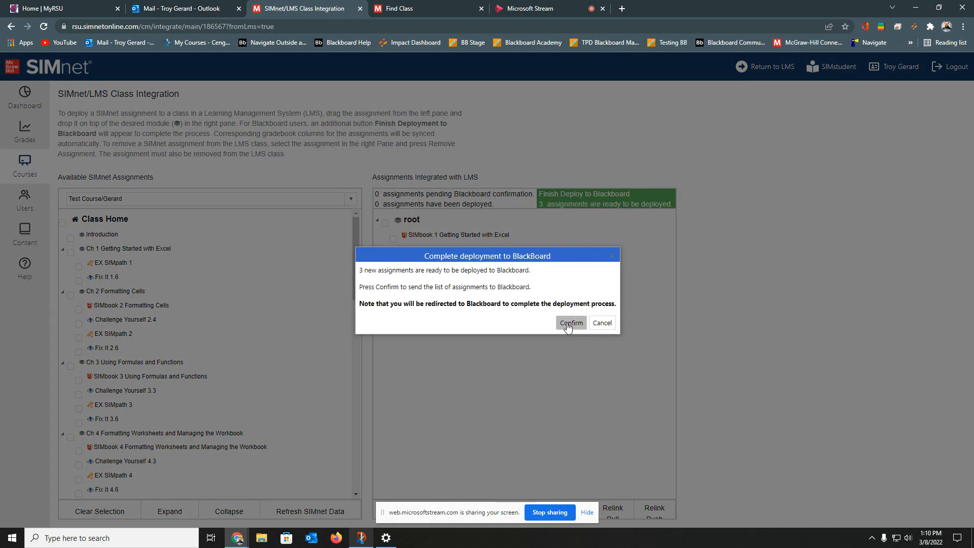
click(569, 323)
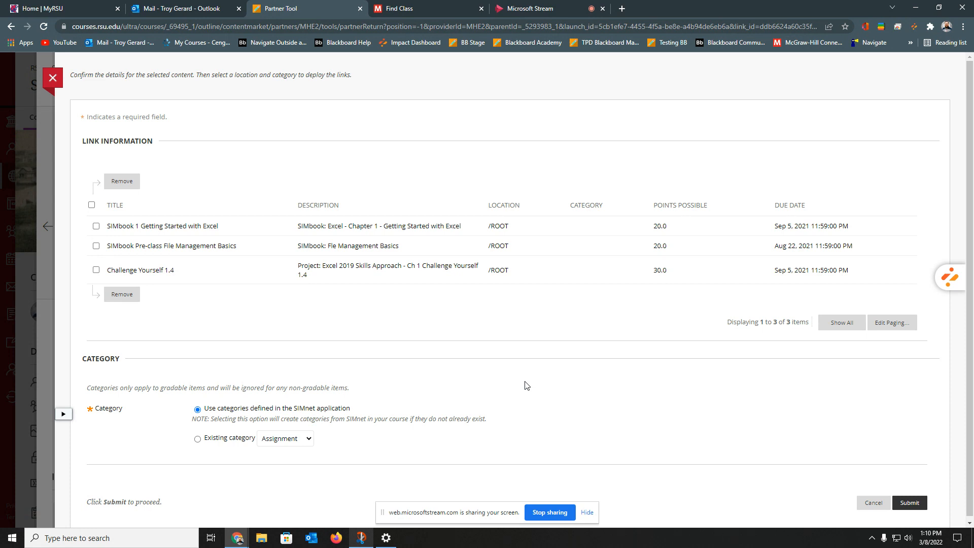
mouse_move(447, 345)
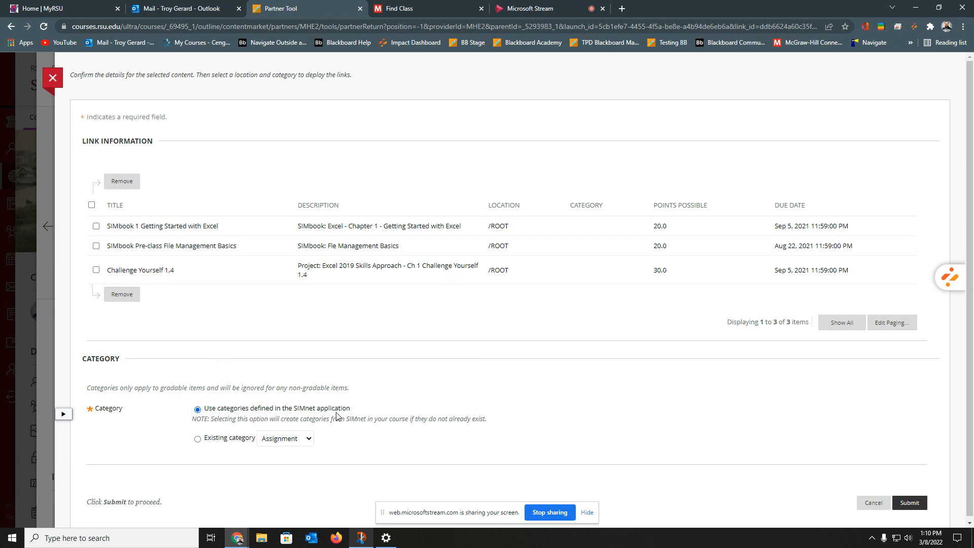
mouse_move(296, 416)
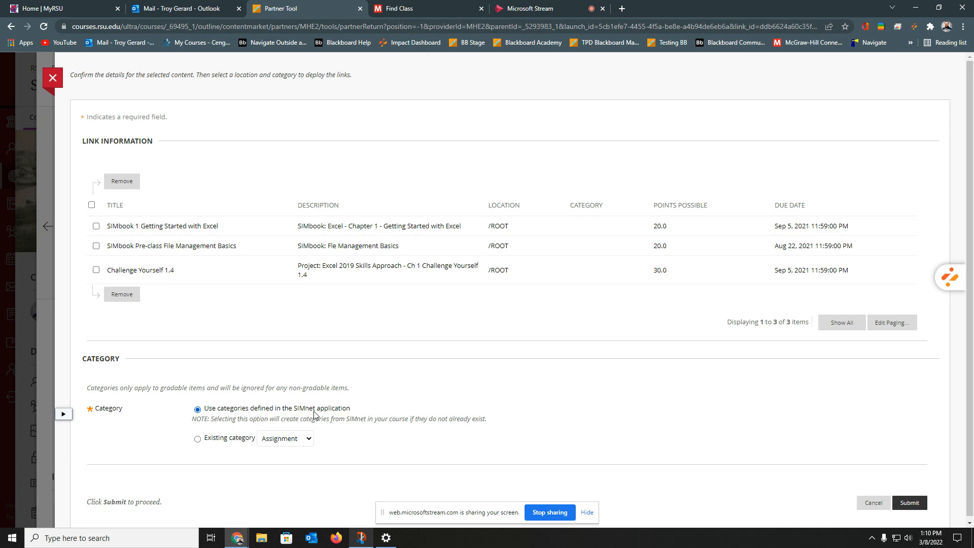
Select all three assignment links, keep existing category Assignment, and submit
click(197, 438)
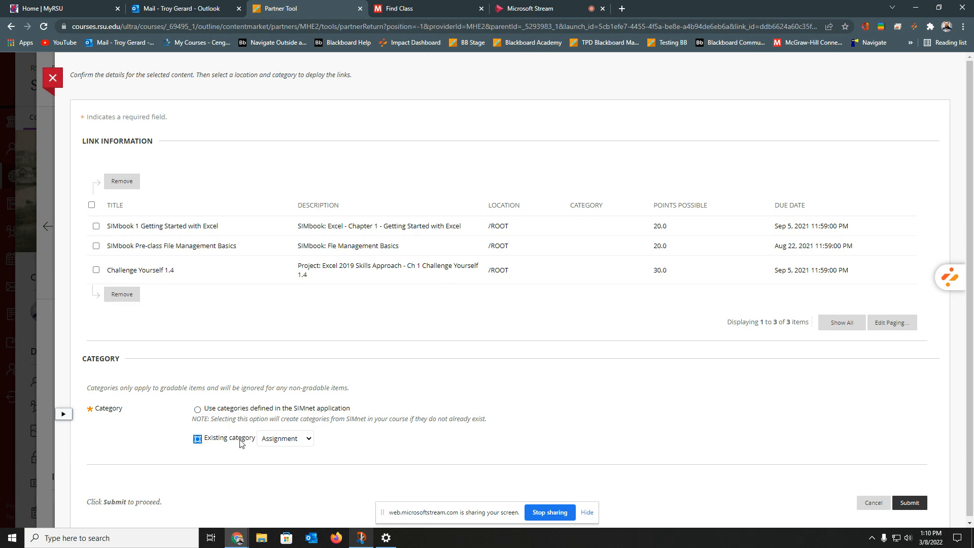
click(284, 438)
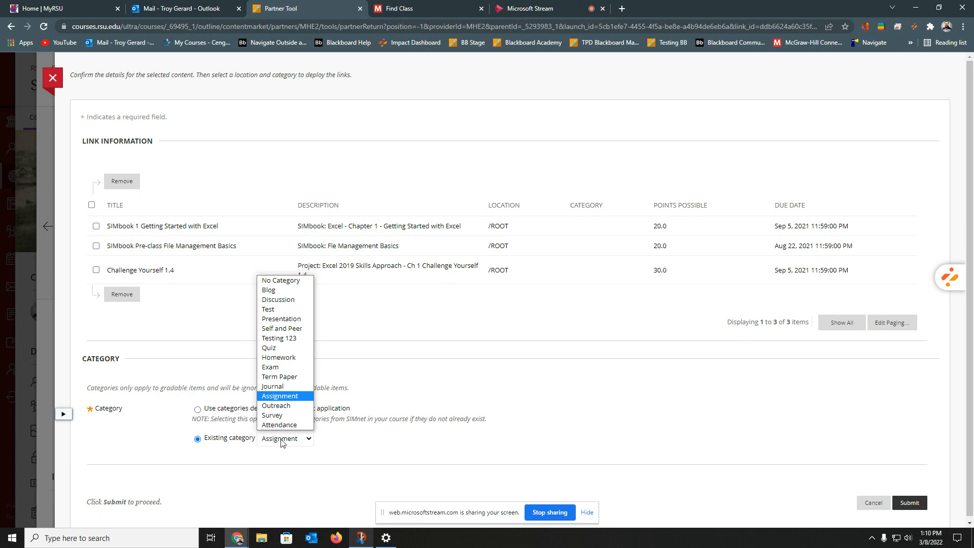
mouse_move(299, 443)
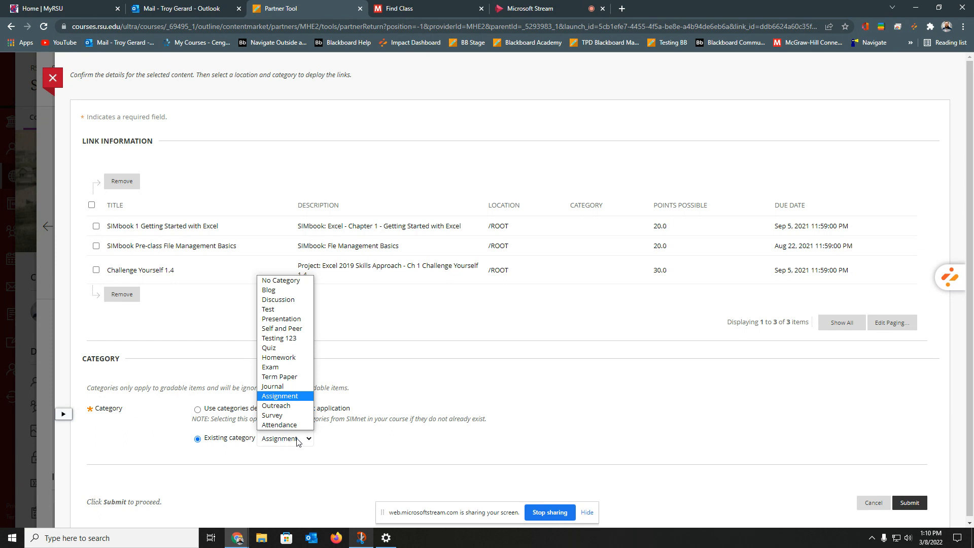
mouse_move(304, 399)
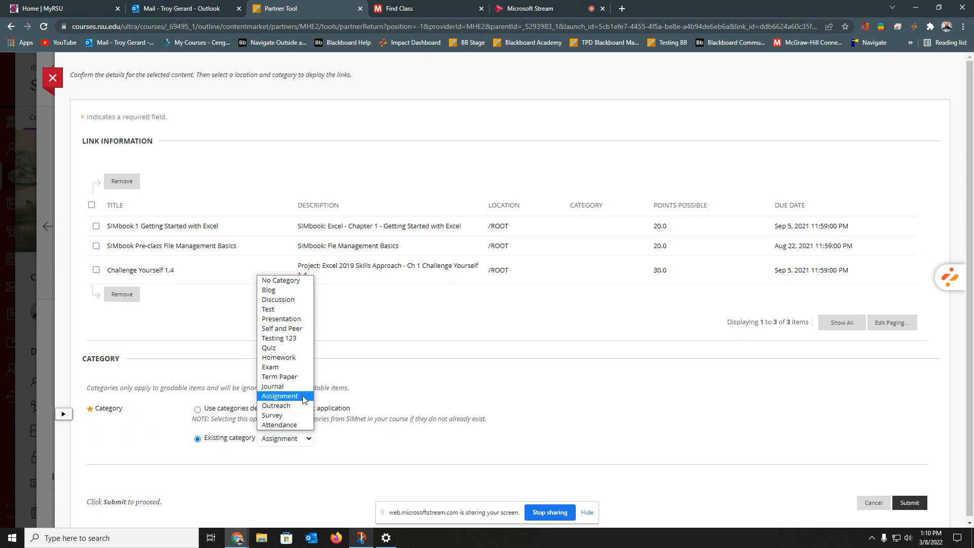
click(280, 396)
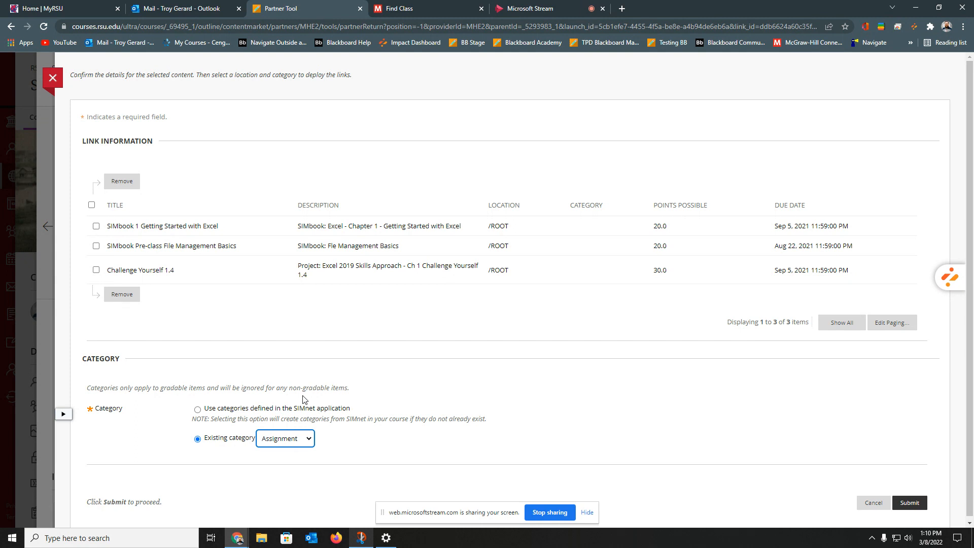
mouse_move(99, 212)
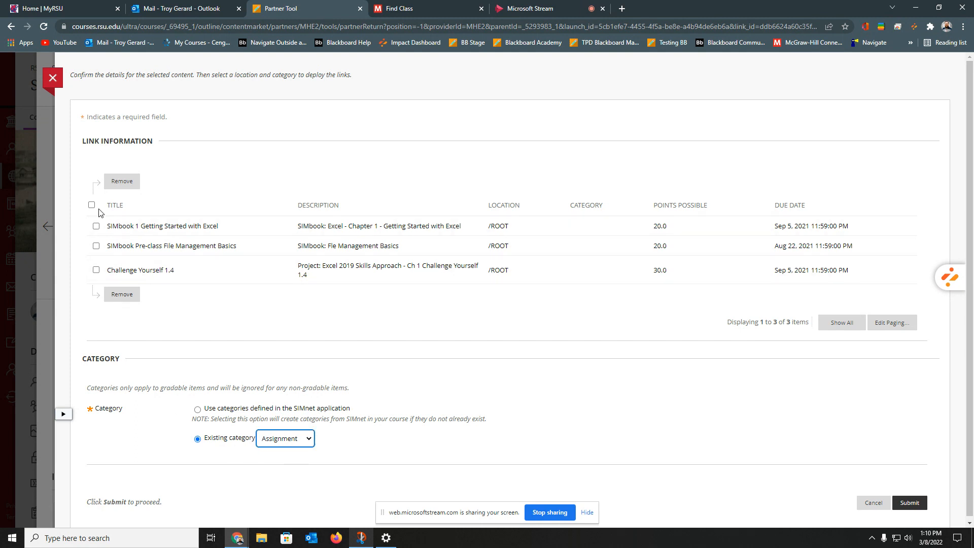
click(91, 205)
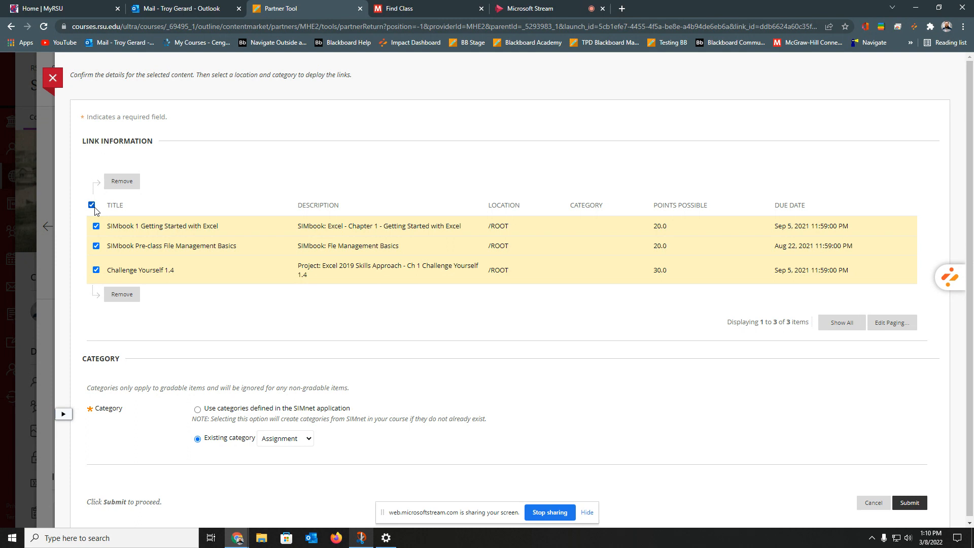
mouse_move(714, 385)
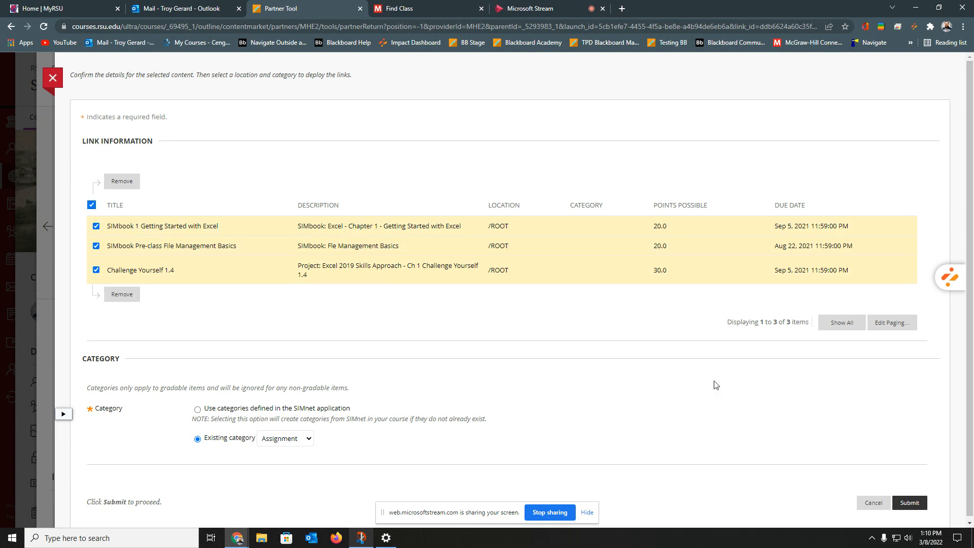
click(908, 501)
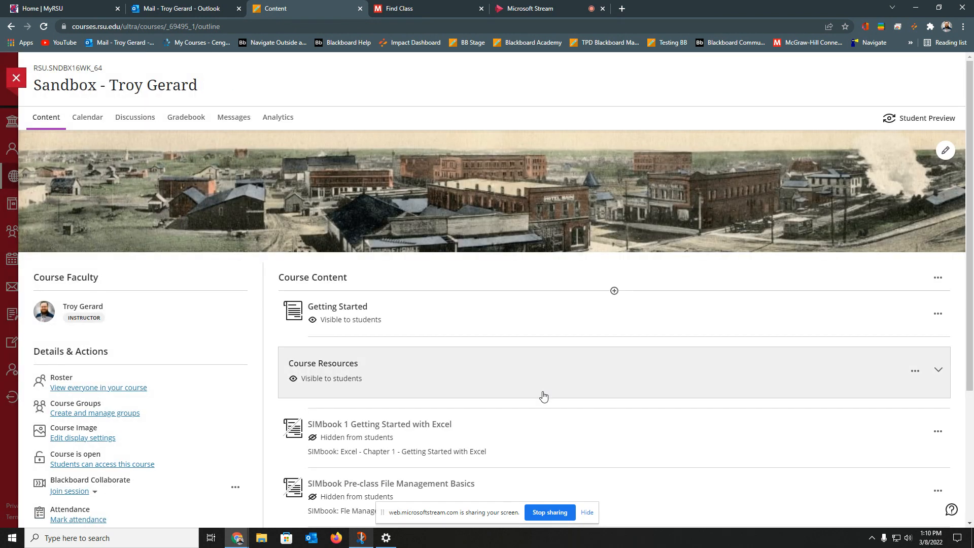
Review SIMbook 1 Getting Started with Excel on the Content page, then open the Gradebook
scroll(down, 3)
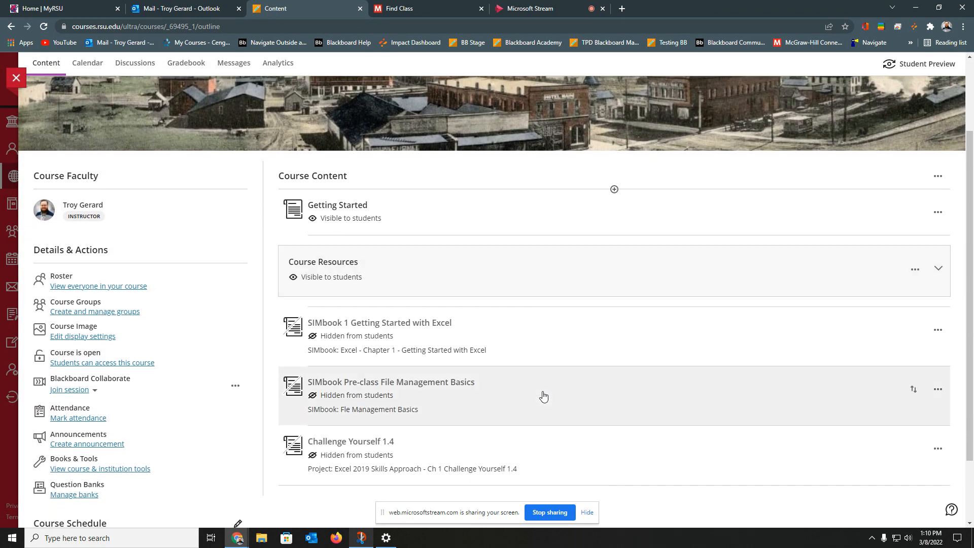
mouse_move(505, 451)
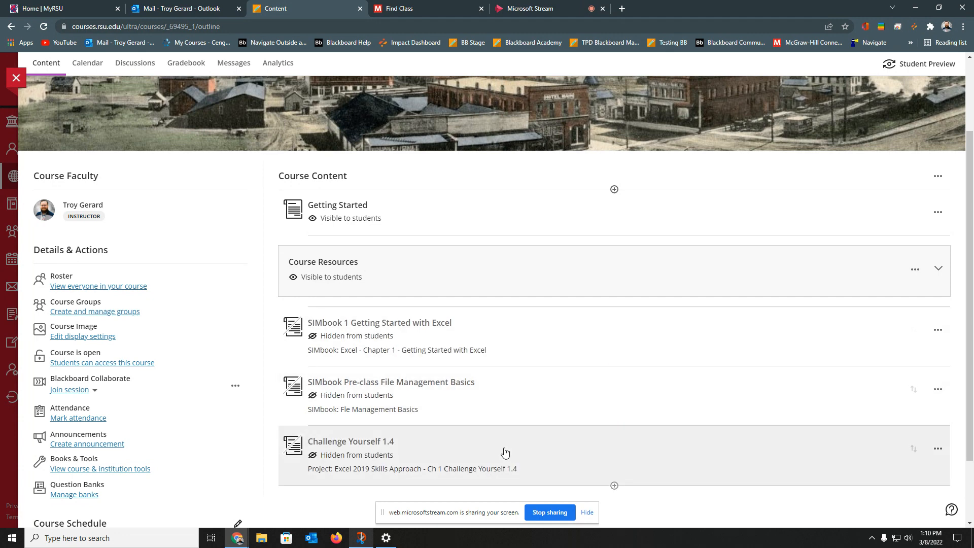
mouse_move(897, 337)
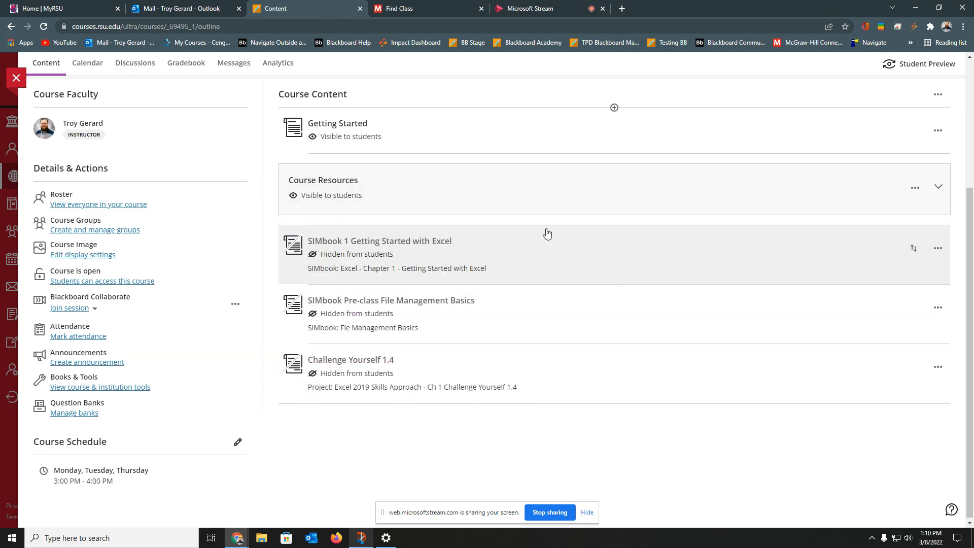
mouse_move(465, 263)
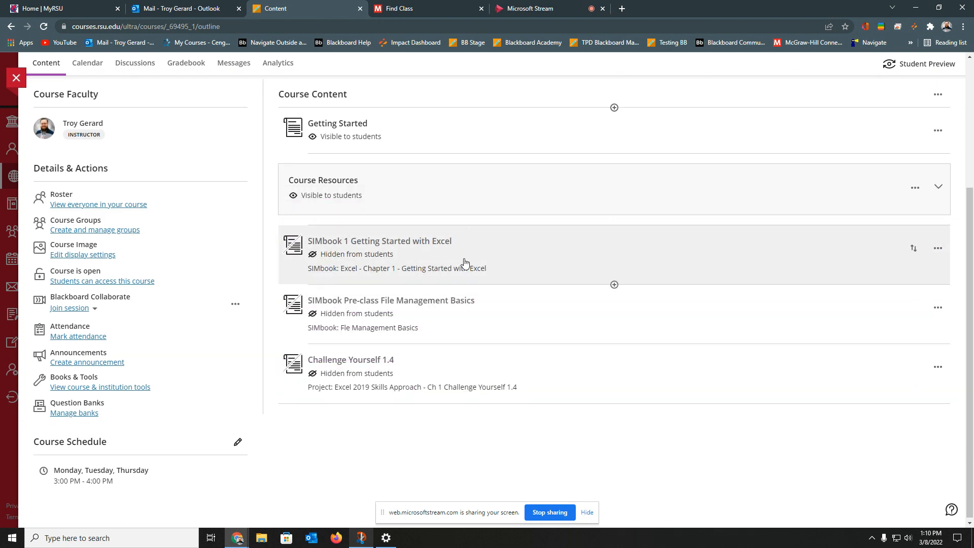
mouse_move(398, 260)
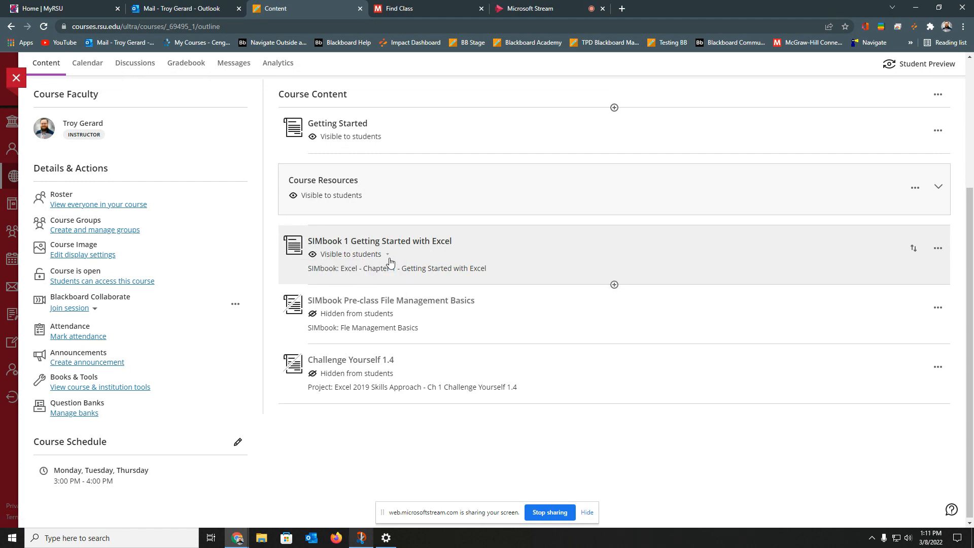
click(185, 62)
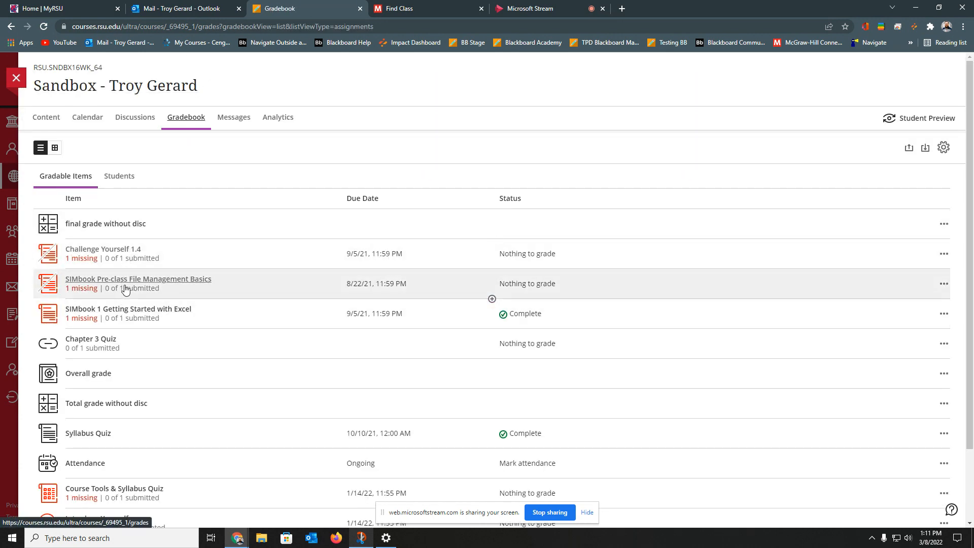
mouse_move(741, 226)
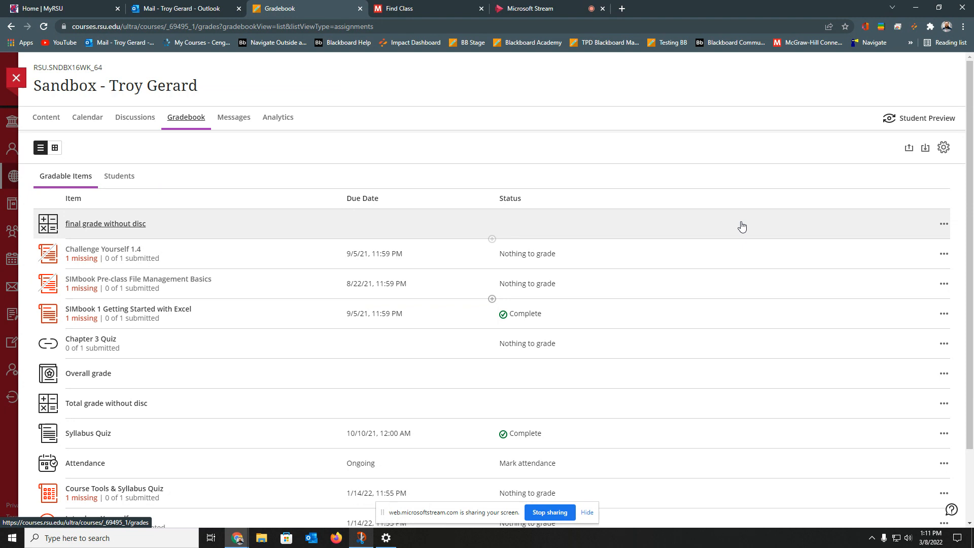
mouse_move(925, 255)
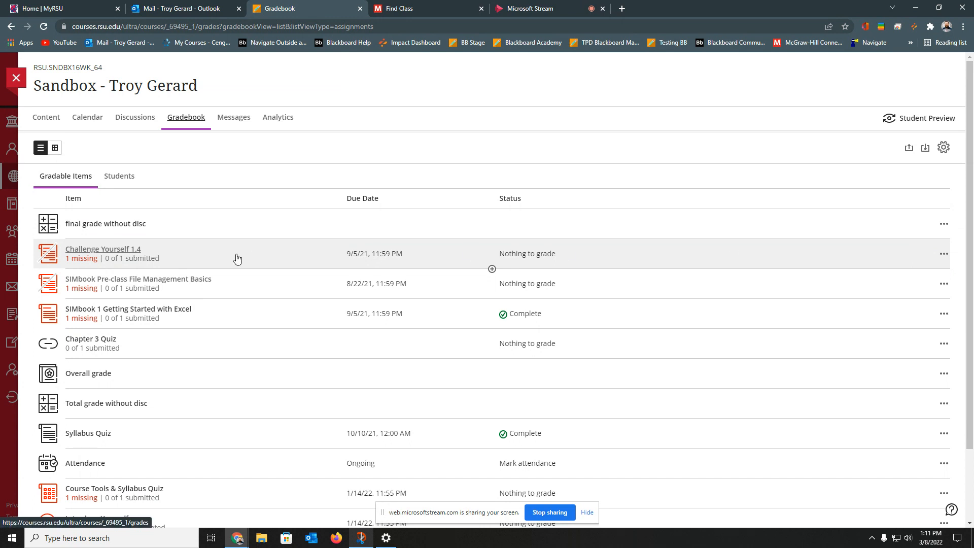
mouse_move(347, 375)
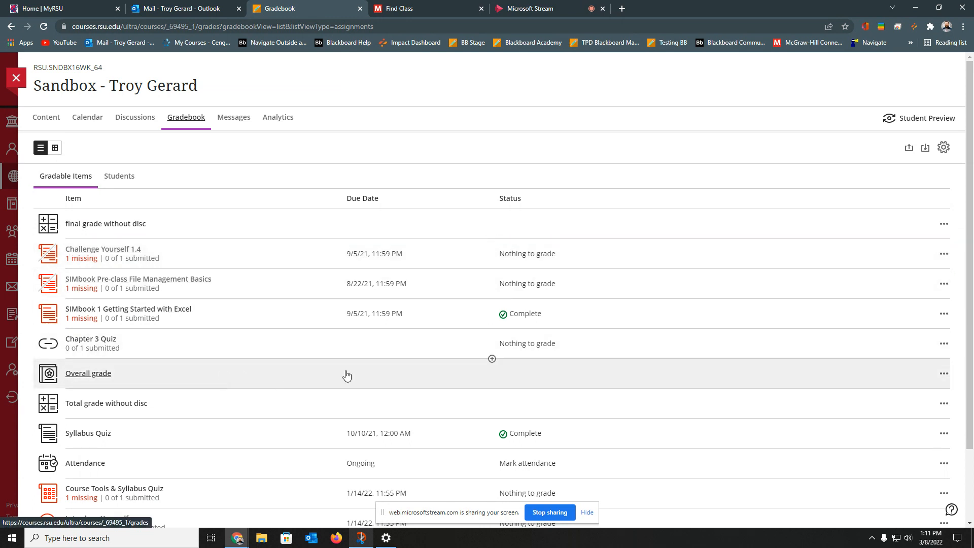
mouse_move(373, 312)
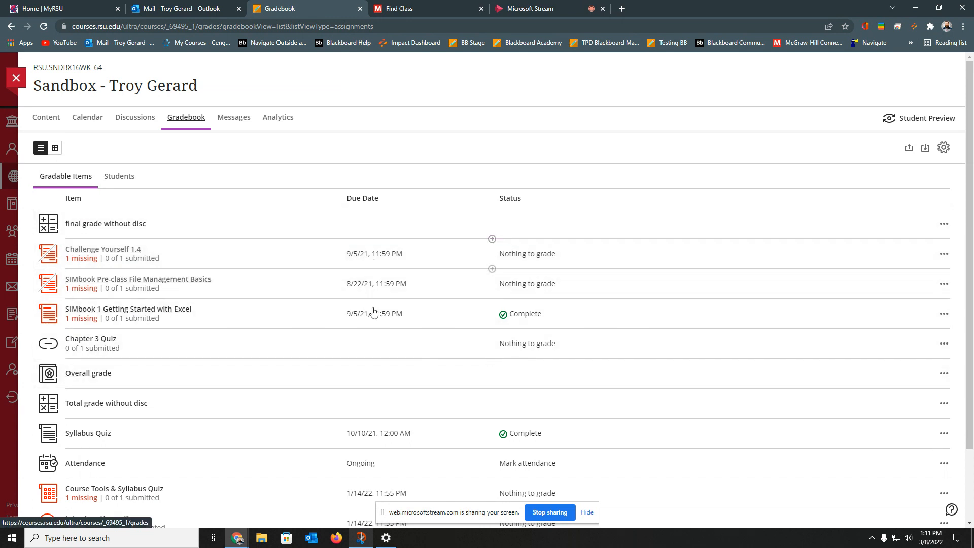
mouse_move(402, 260)
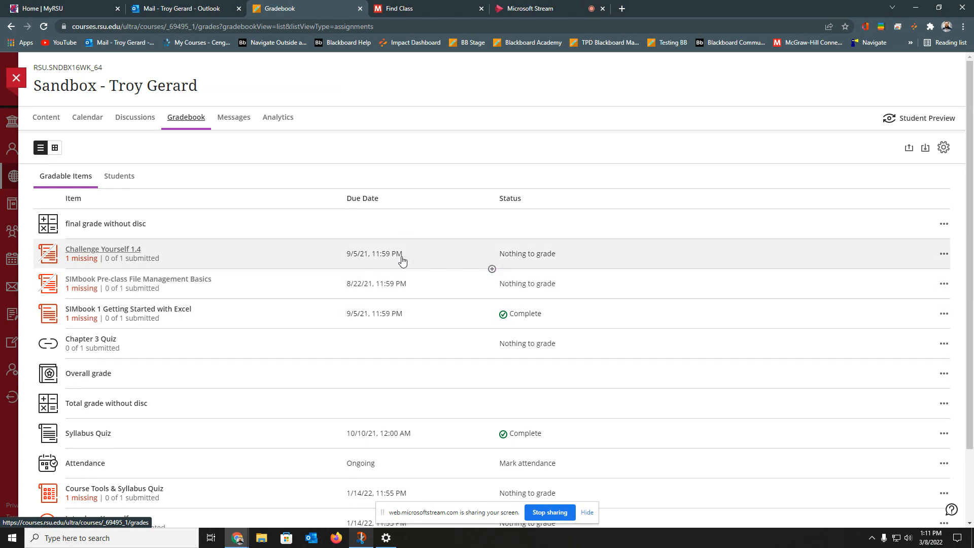
mouse_move(420, 13)
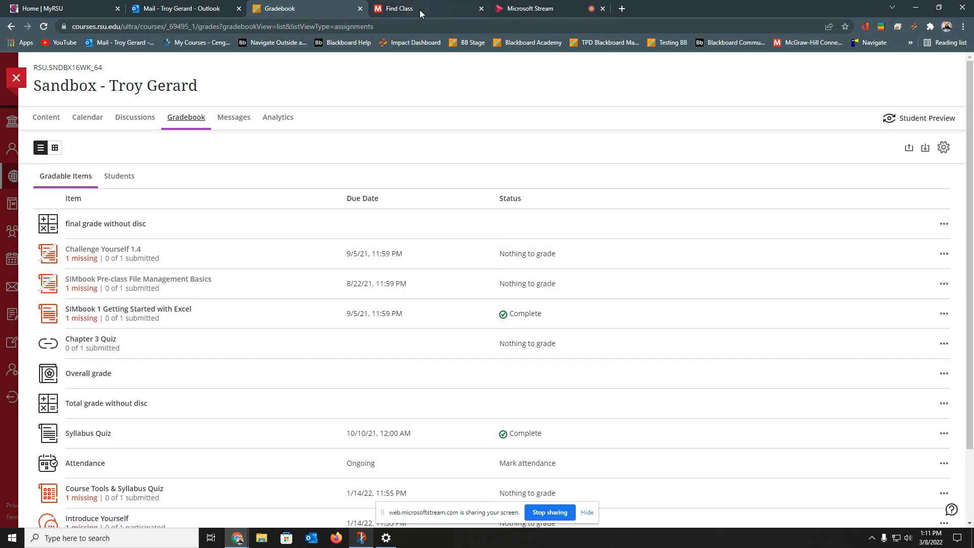
Switch to the SIMnet class list showing Test Course, section Gerard, as paired
click(426, 8)
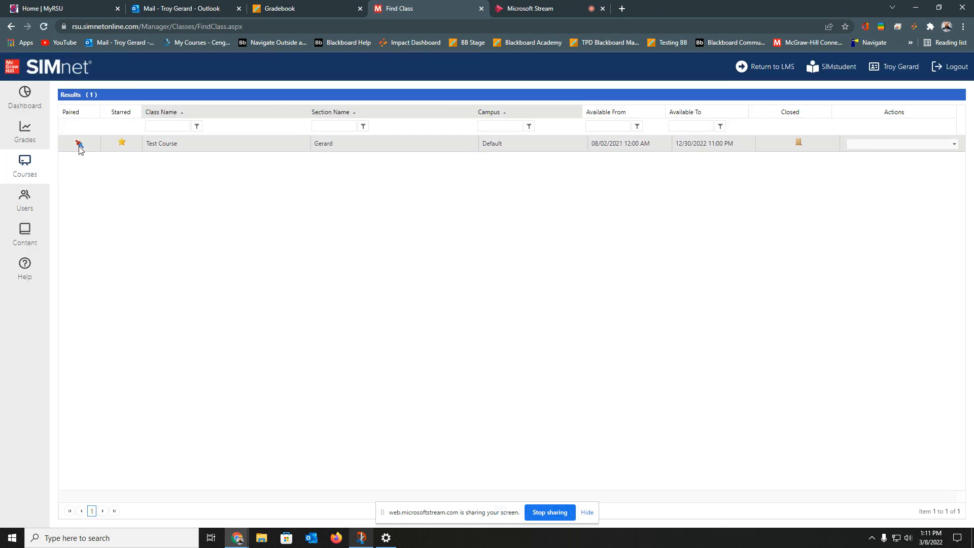
mouse_move(79, 143)
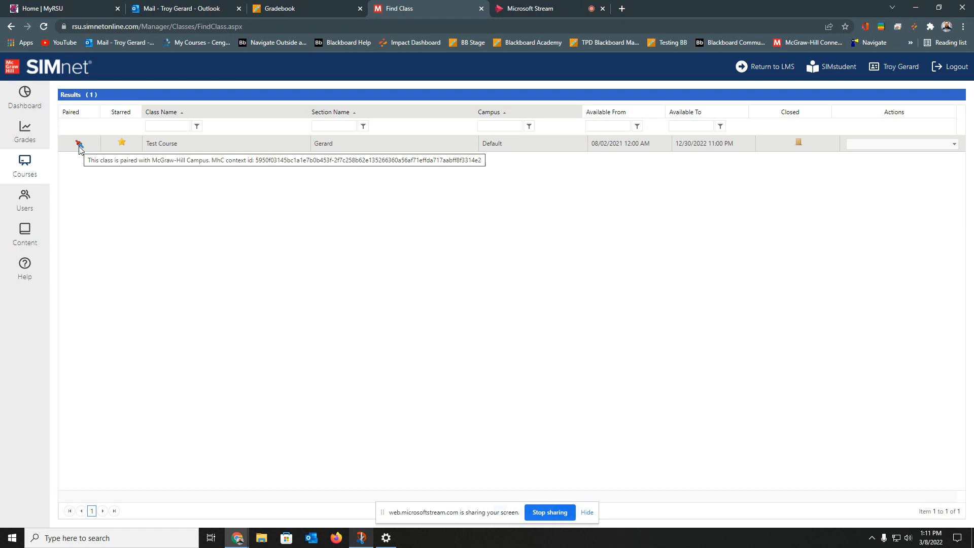
mouse_move(59, 124)
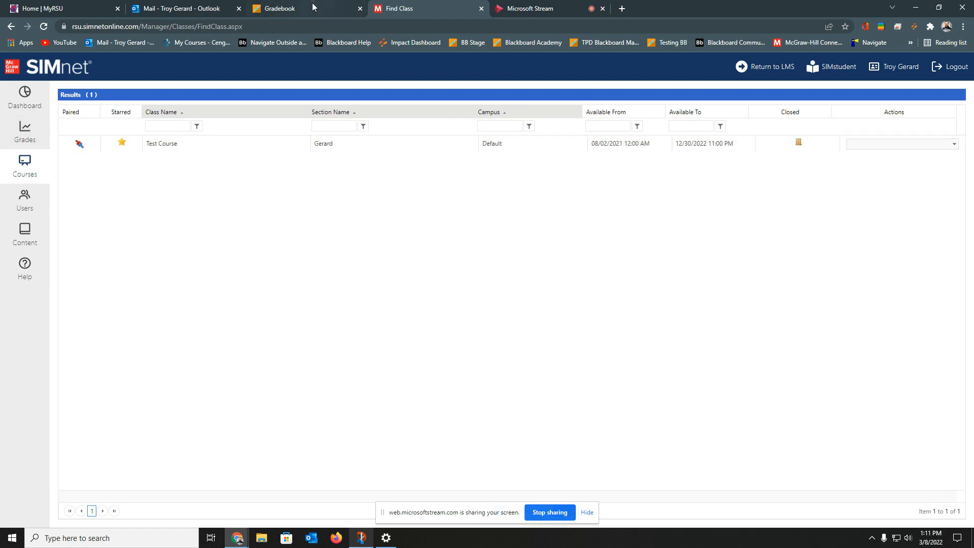
Confirm Test Course is paired with McGraw-Hill Campus and return to the Blackboard gradebook
click(286, 8)
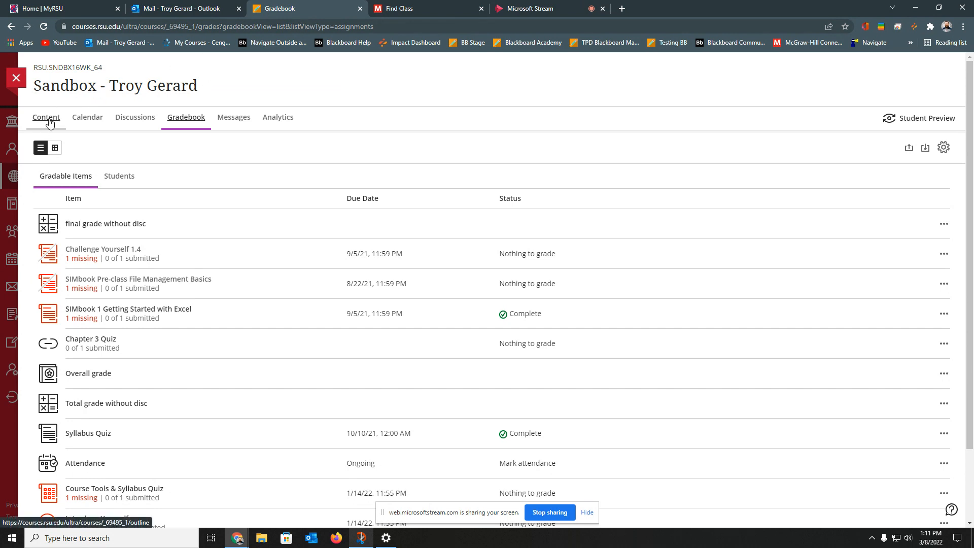
Review the three deployed SIMnet items in course content, then switch to SIMnet's class list
click(46, 117)
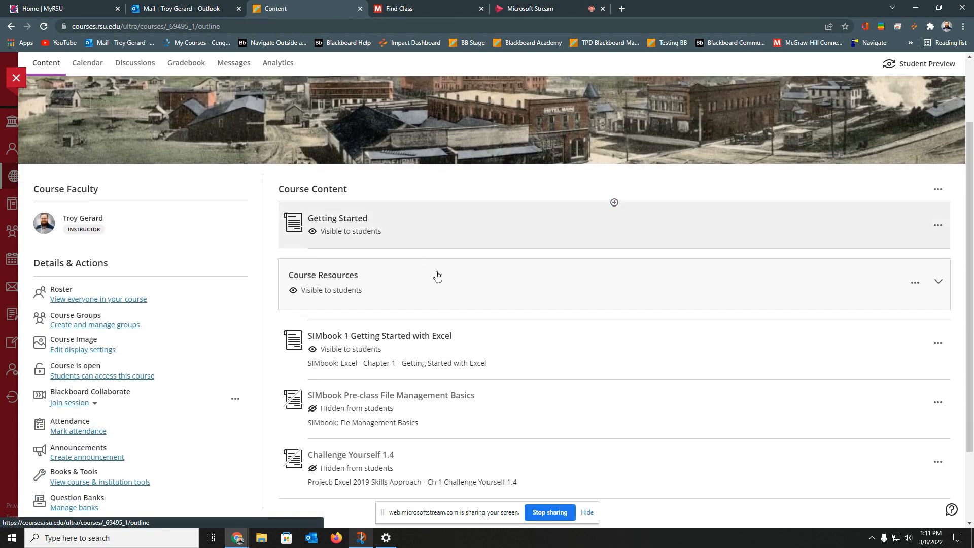
scroll(down, 3)
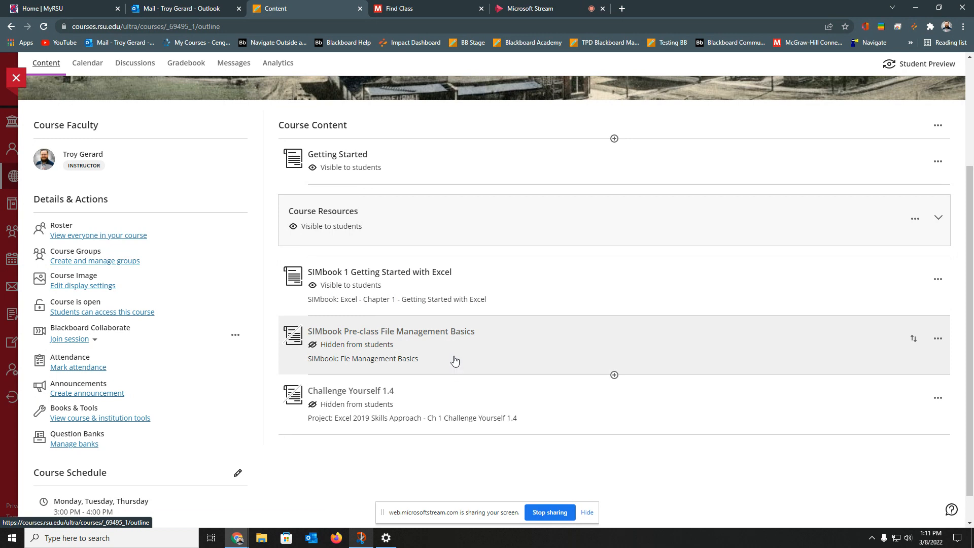
mouse_move(455, 5)
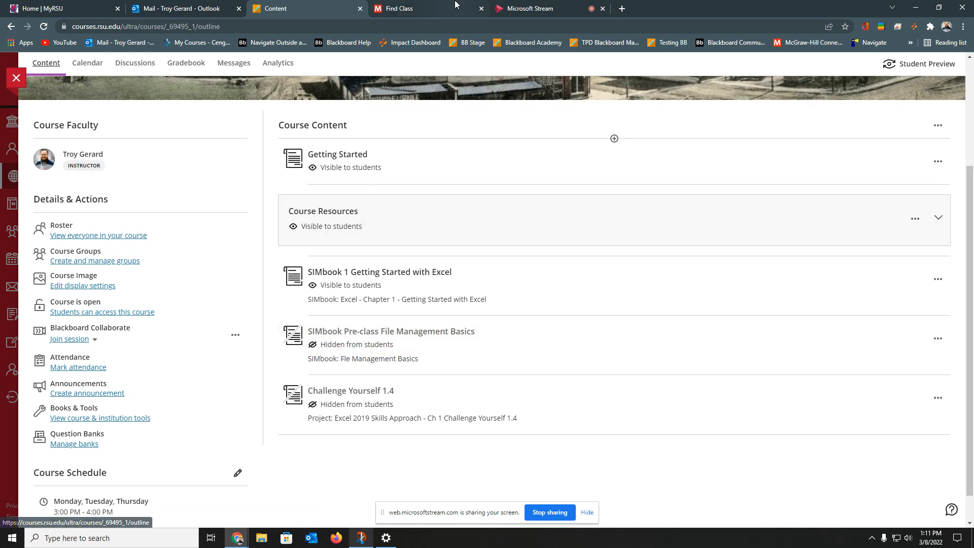
click(404, 8)
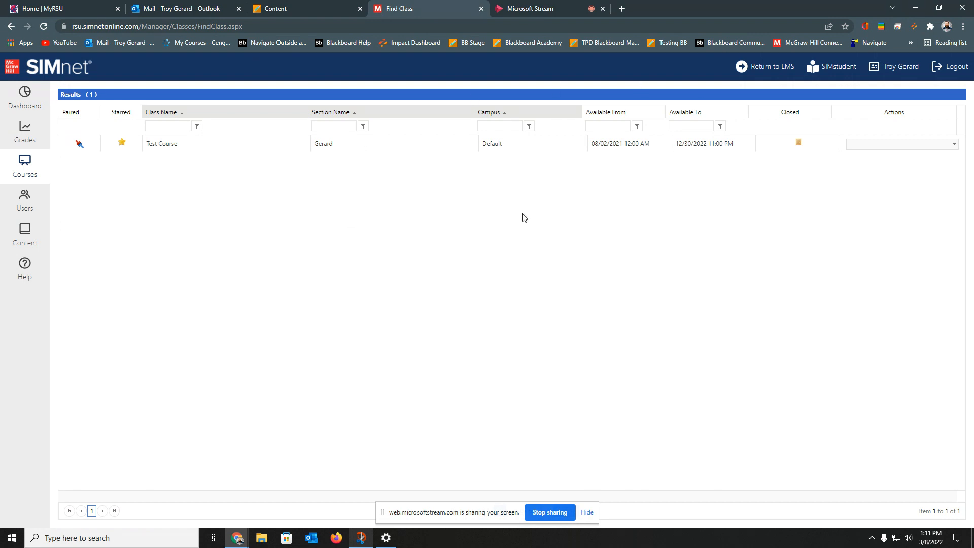
mouse_move(770, 67)
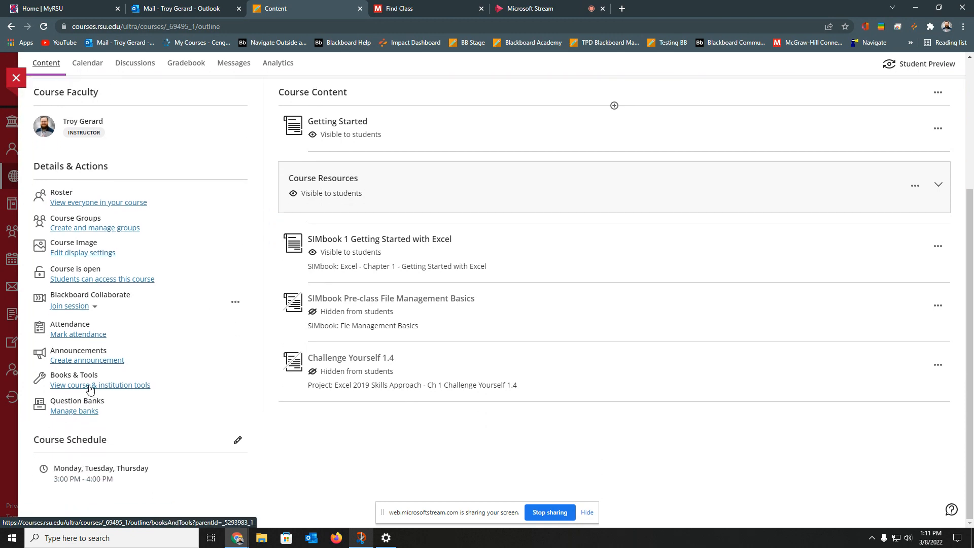
Launch SIMnet from course tools and check Fix It 1.6 on the LMS Class Integration page
click(99, 384)
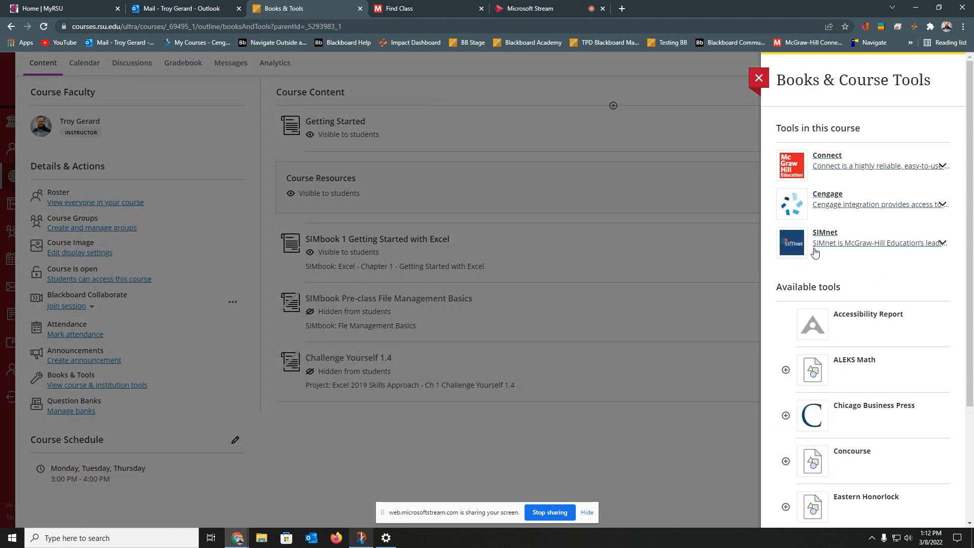
click(825, 232)
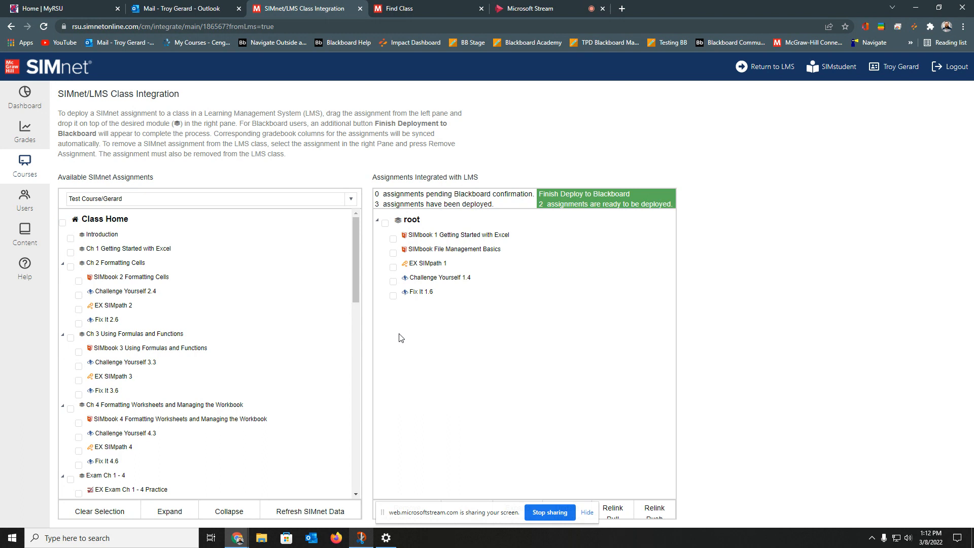
click(437, 277)
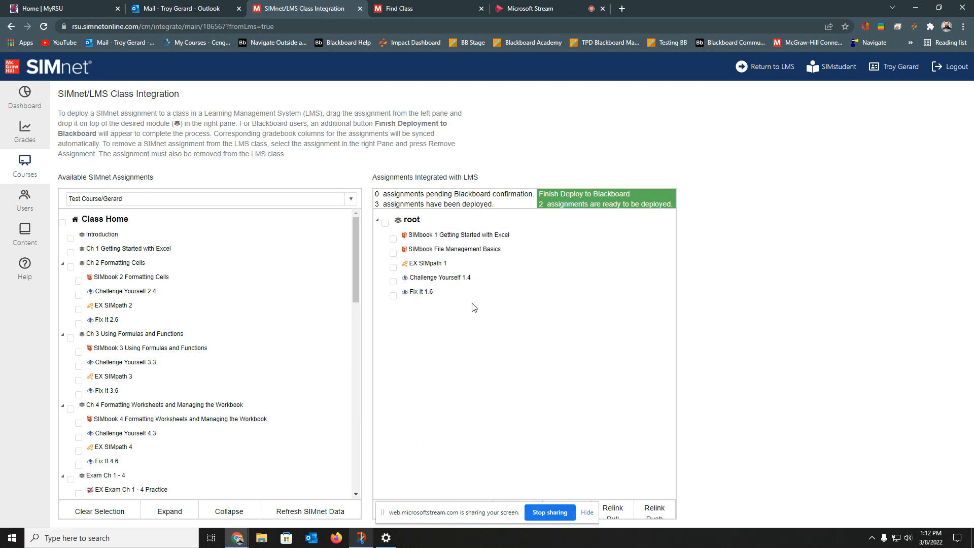
mouse_move(479, 372)
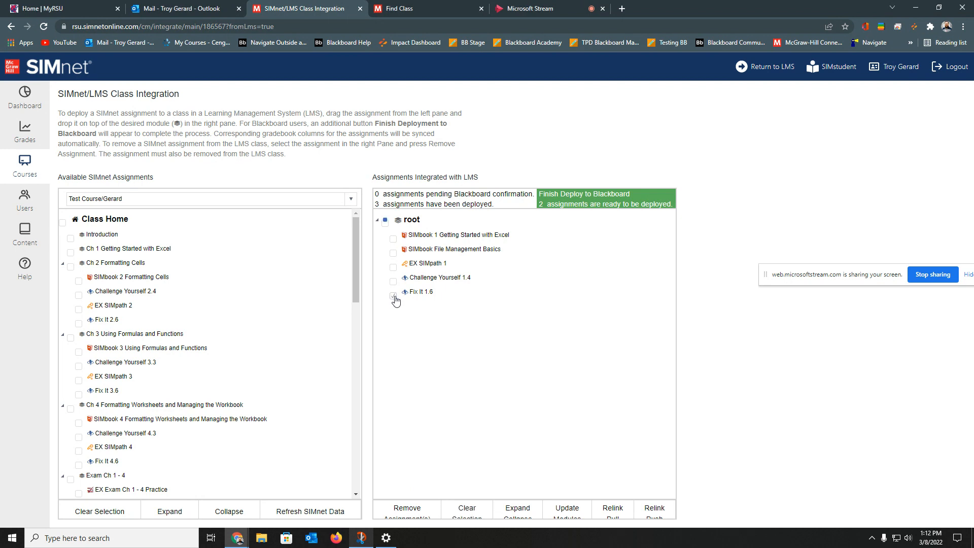
Remove Fix It 1.6 from integration and finish deploying EX SIMpath 1 Post-test to Blackboard
click(392, 296)
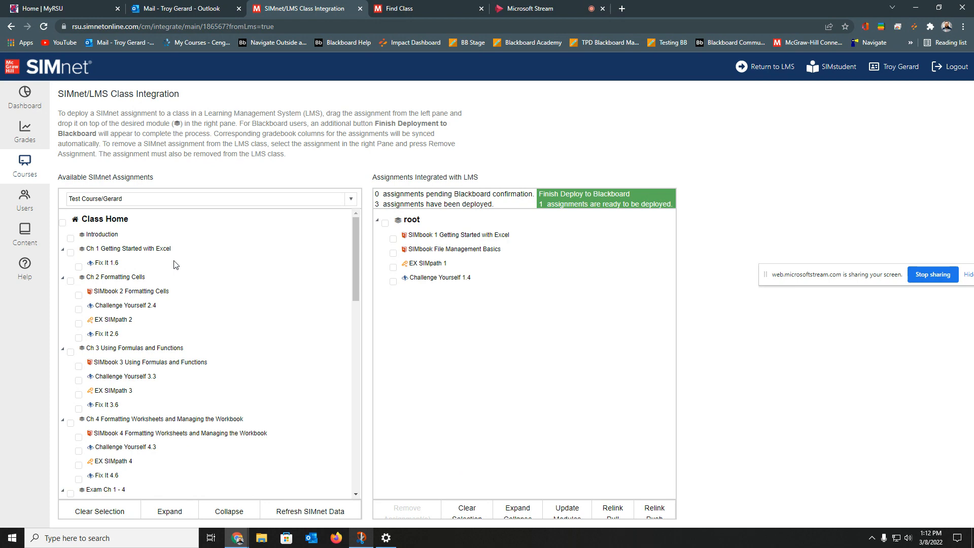
mouse_move(591, 202)
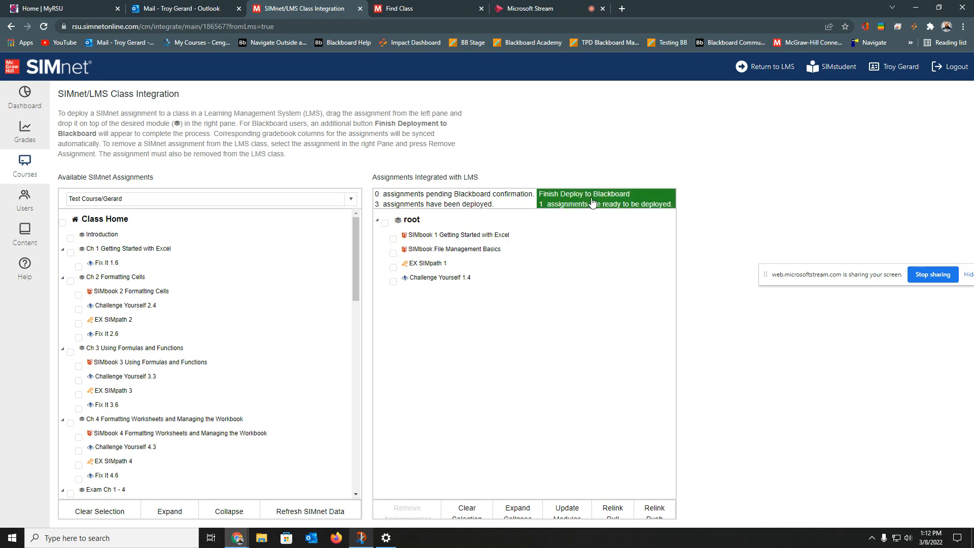
click(583, 197)
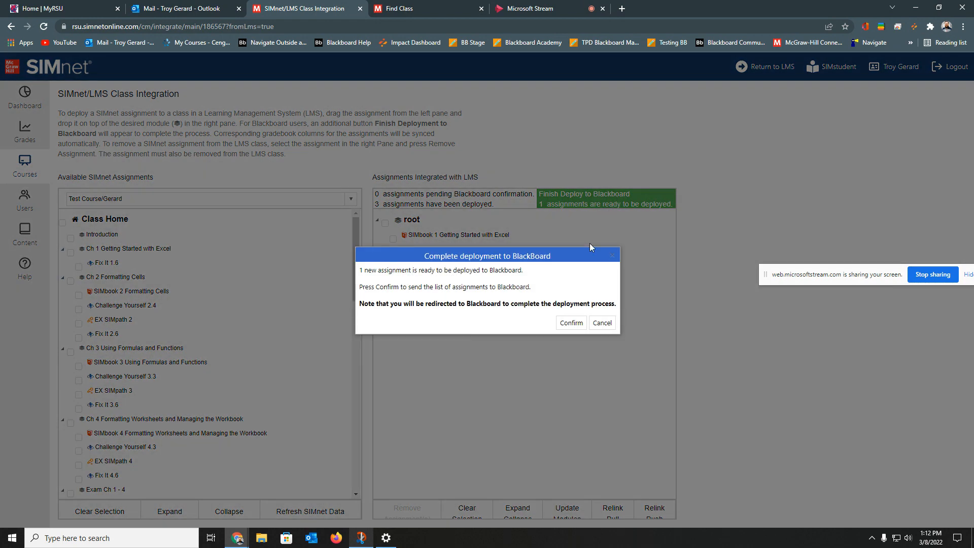
click(569, 323)
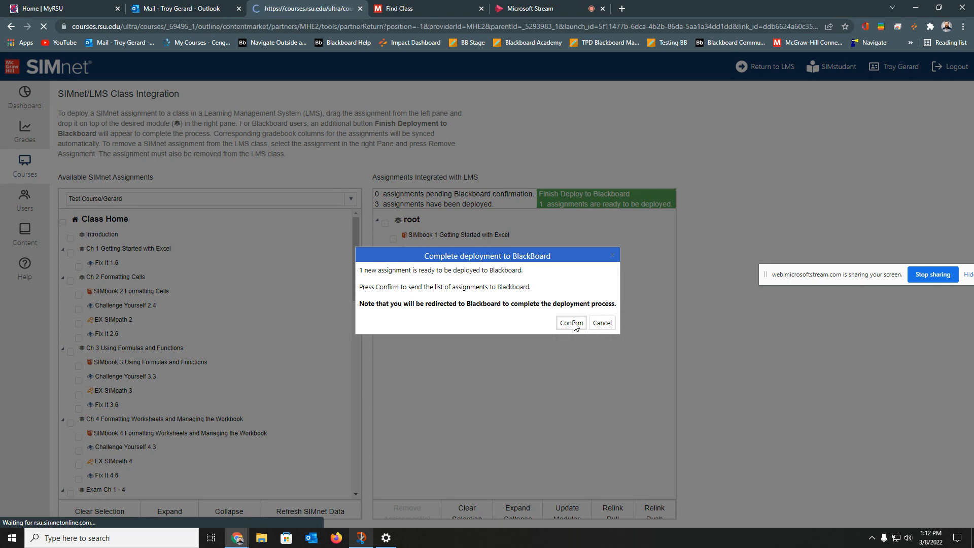
click(570, 323)
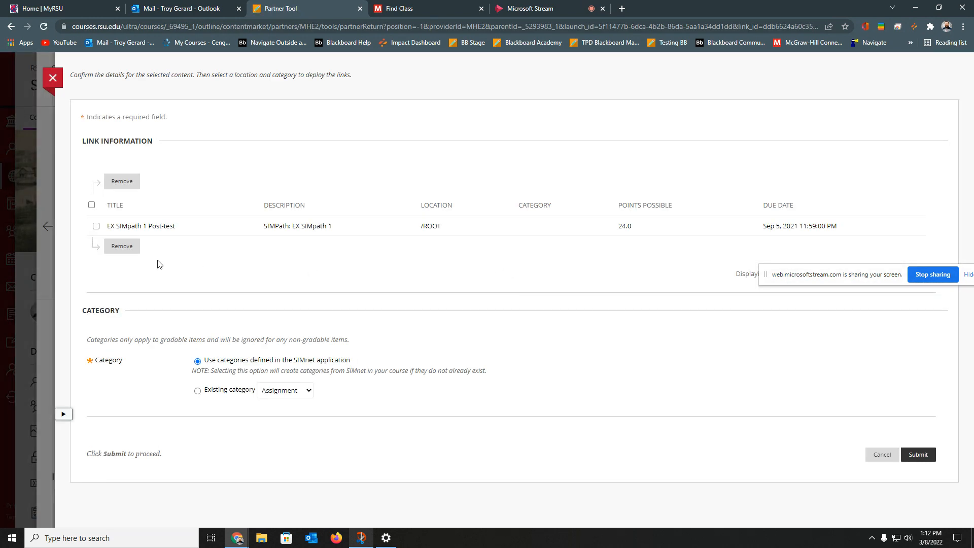
Submit the EX SIMpath 1 Post-test link under the existing Test category
click(96, 225)
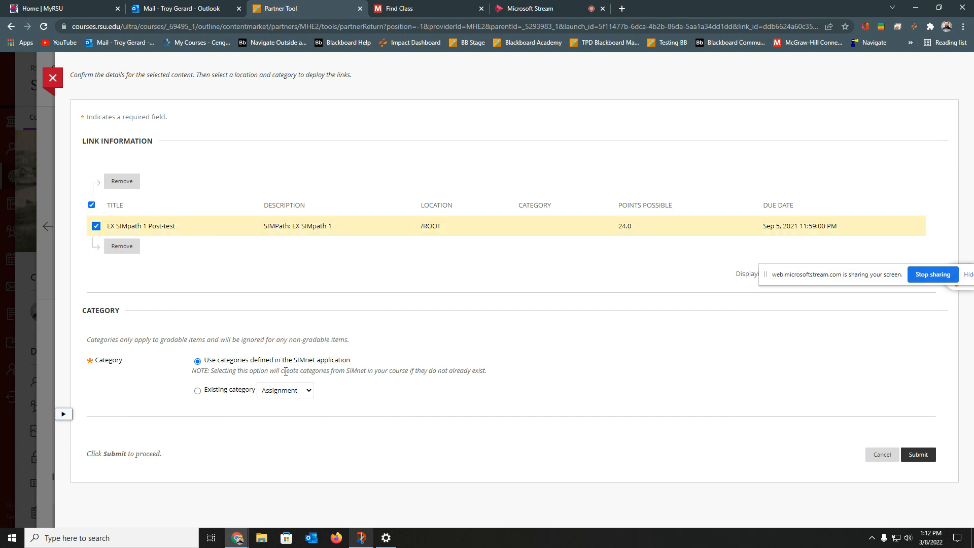
click(284, 389)
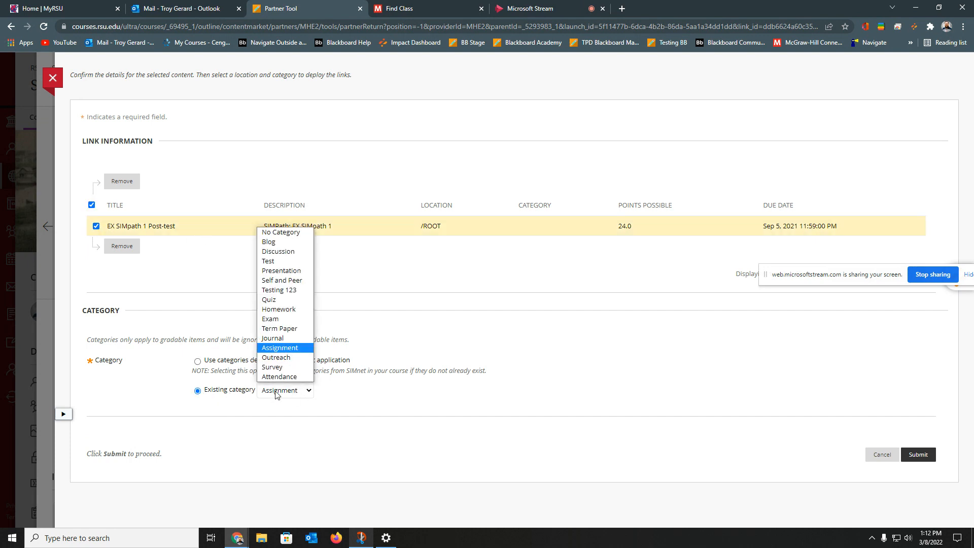
mouse_move(268, 261)
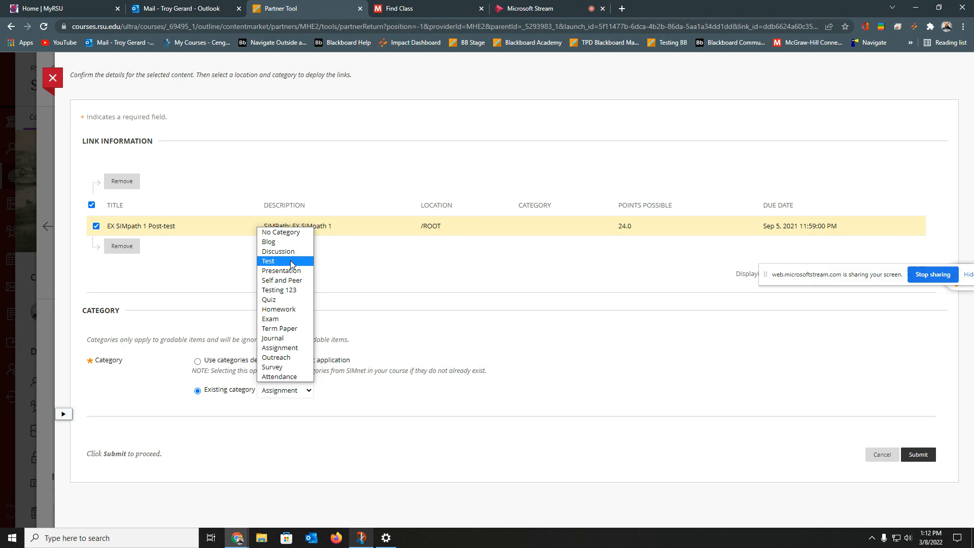
click(269, 260)
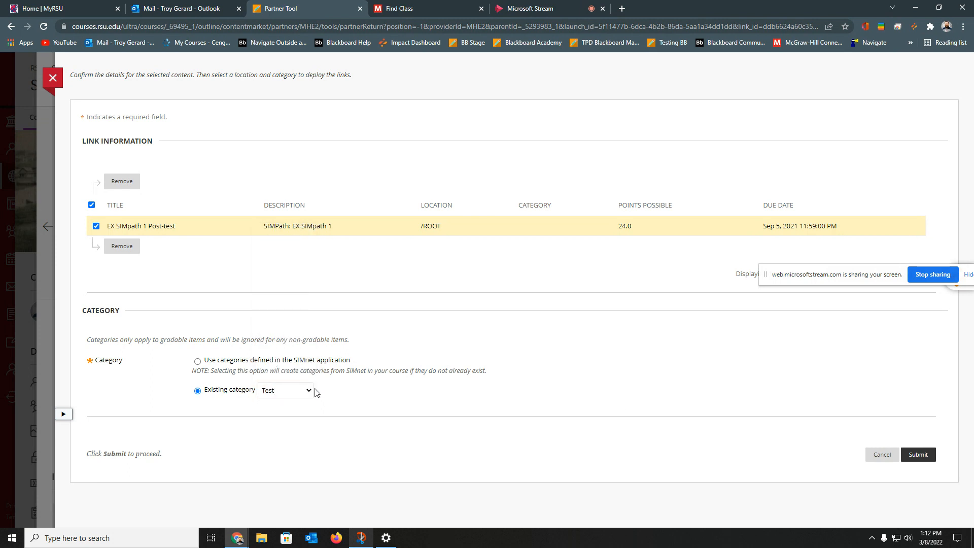
click(917, 454)
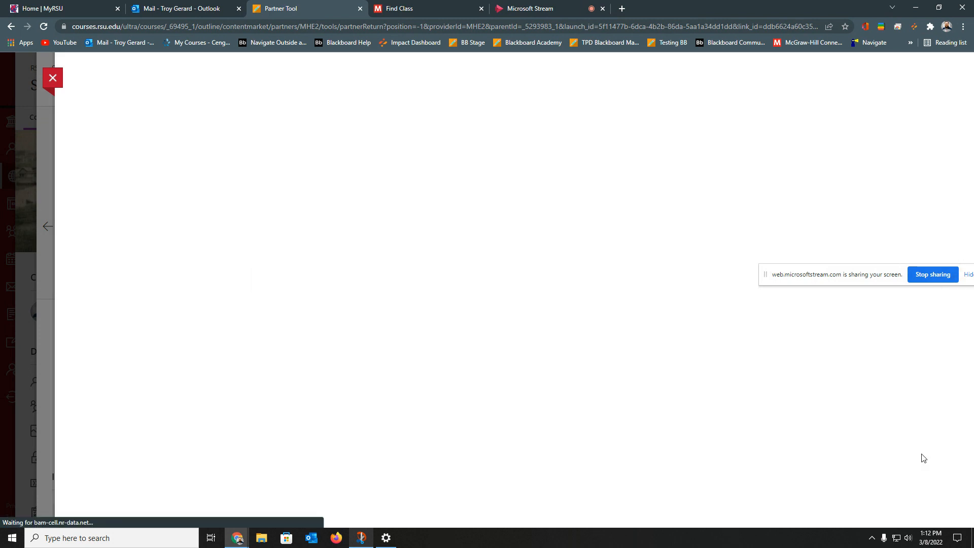
click(52, 78)
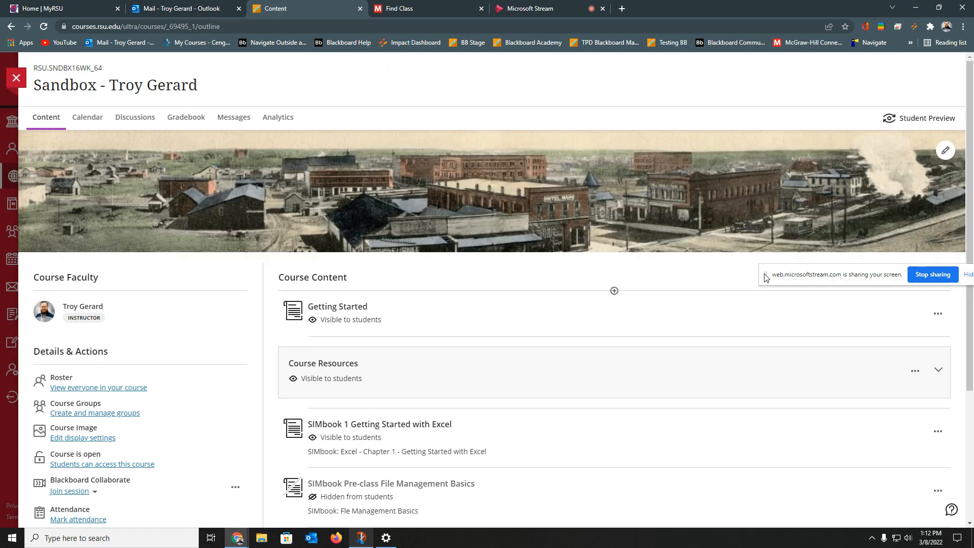
scroll(down, 3)
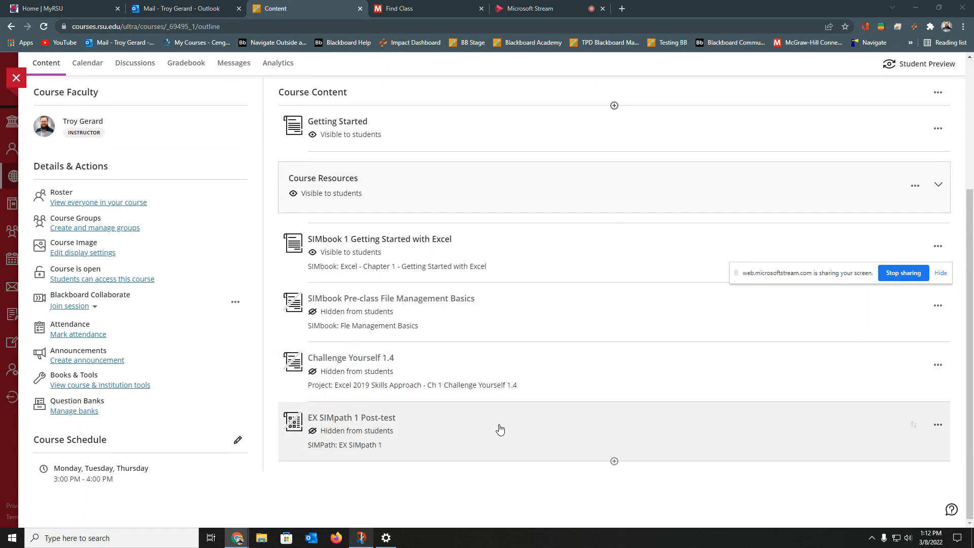
mouse_move(627, 435)
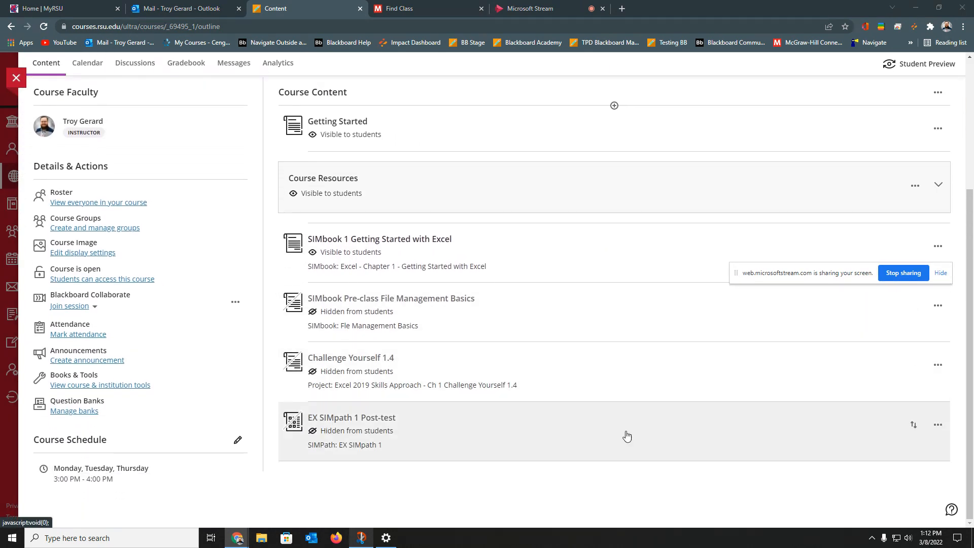
mouse_move(532, 374)
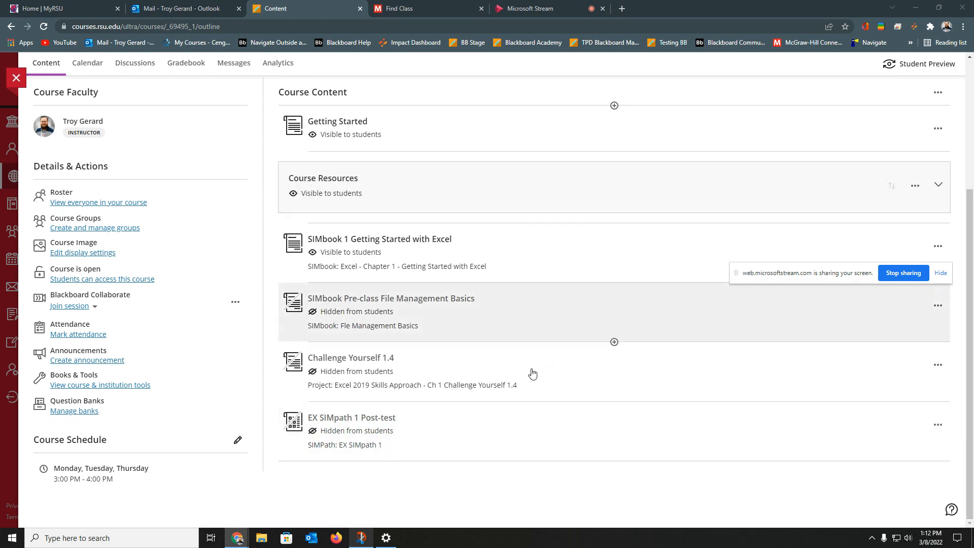
mouse_move(400, 427)
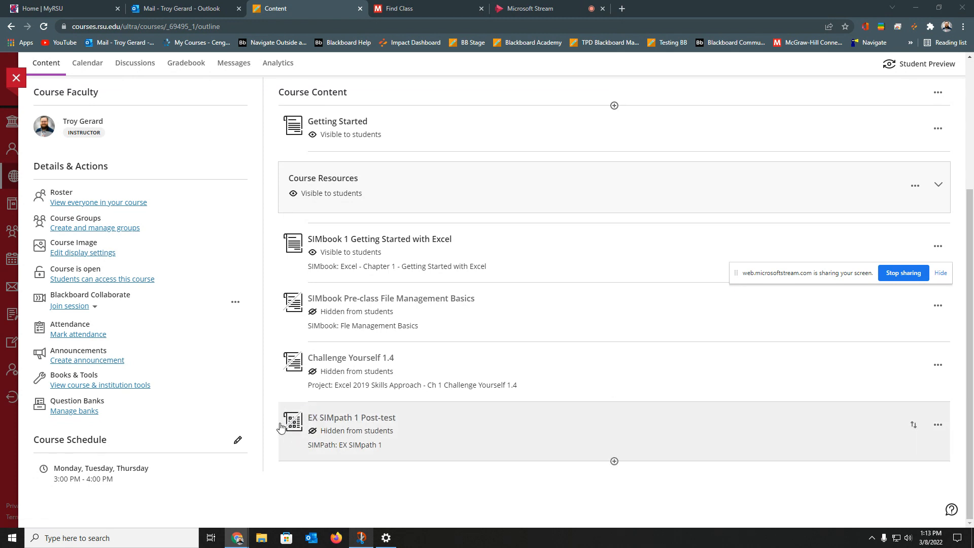
mouse_move(427, 448)
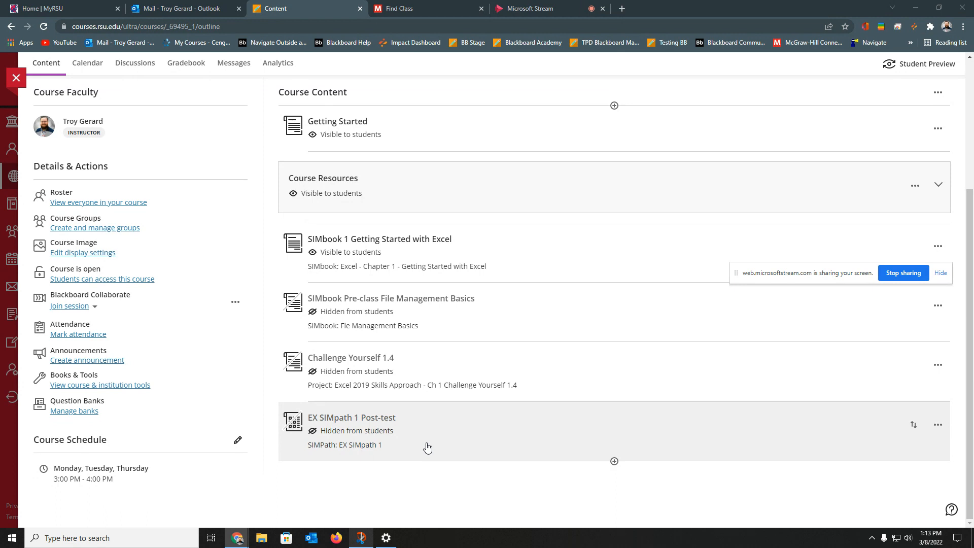
mouse_move(438, 431)
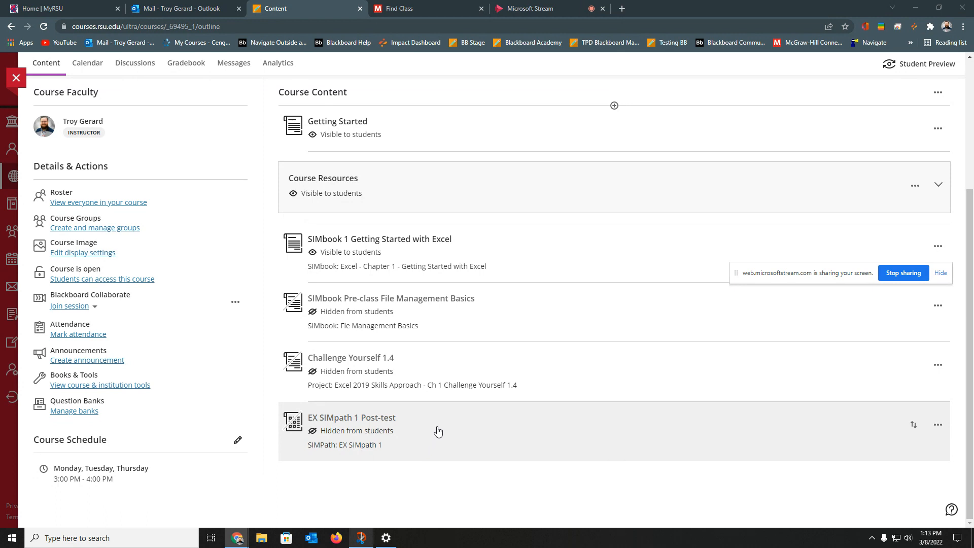
scroll(up, 3)
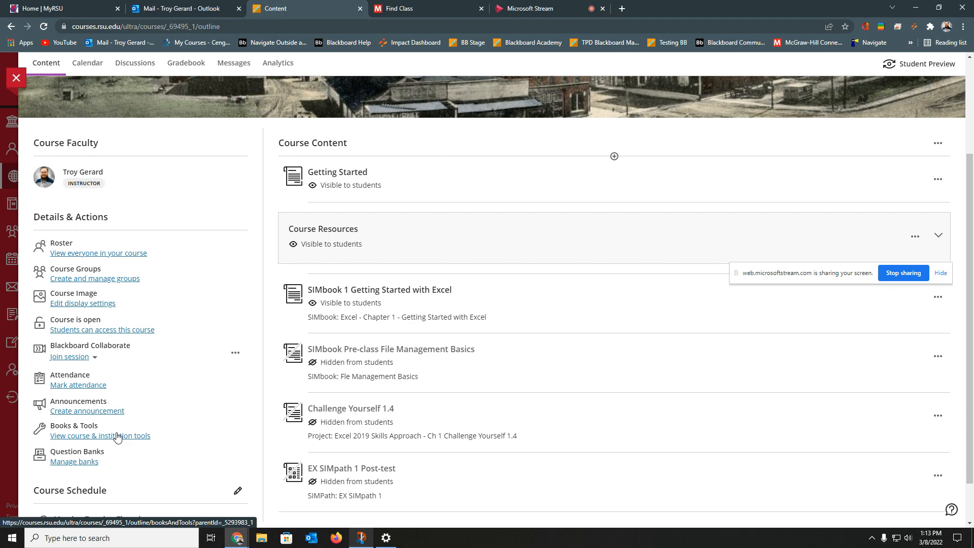
Open Refresh Content from the SIMnet tool's options in course tools
click(99, 435)
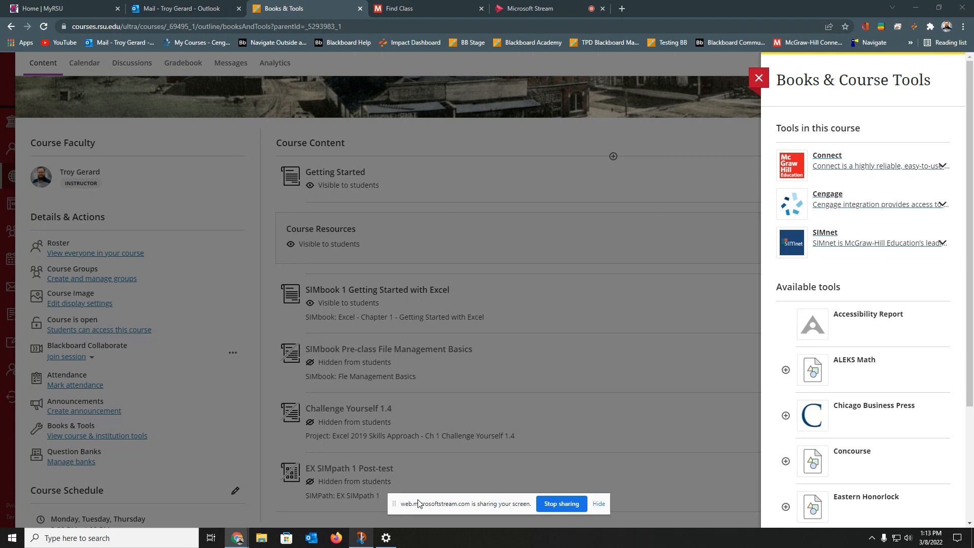
mouse_move(478, 307)
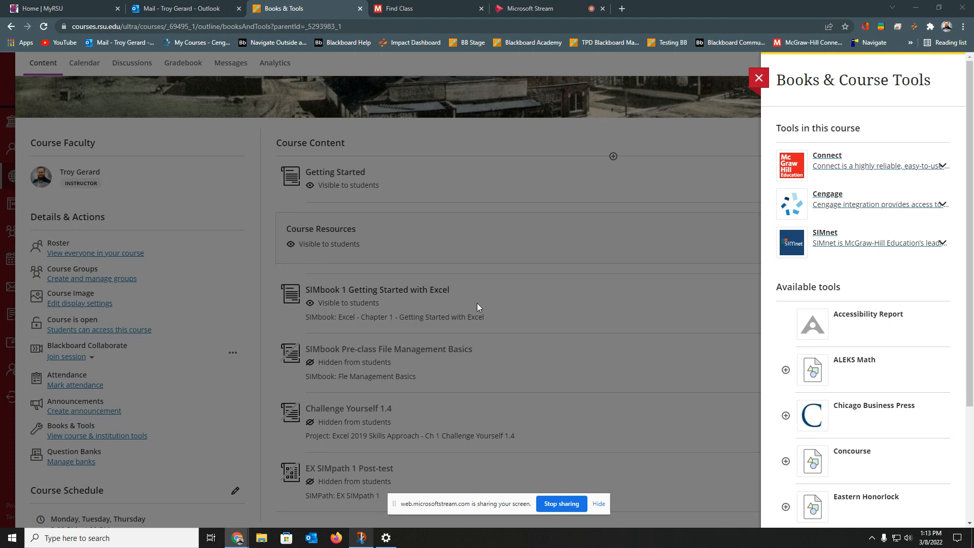
mouse_move(916, 243)
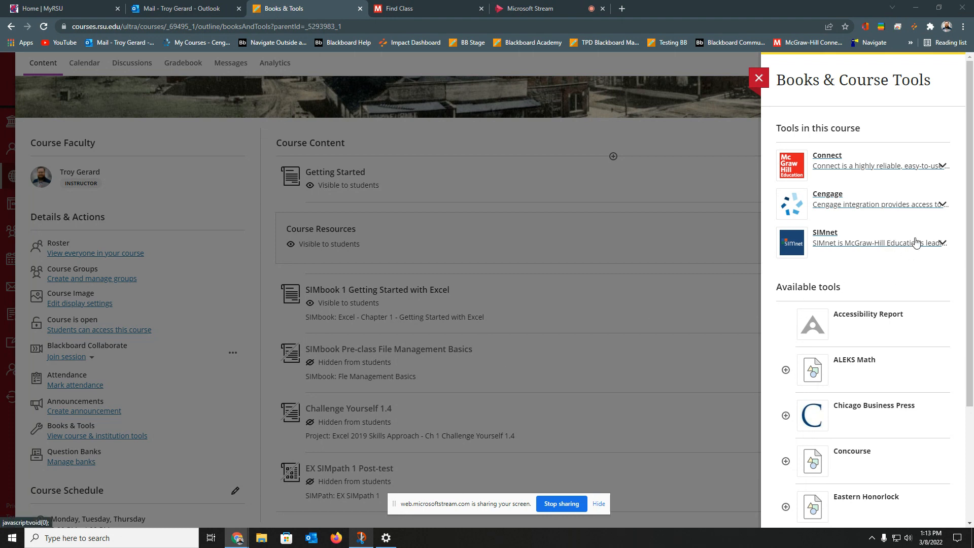
mouse_move(941, 243)
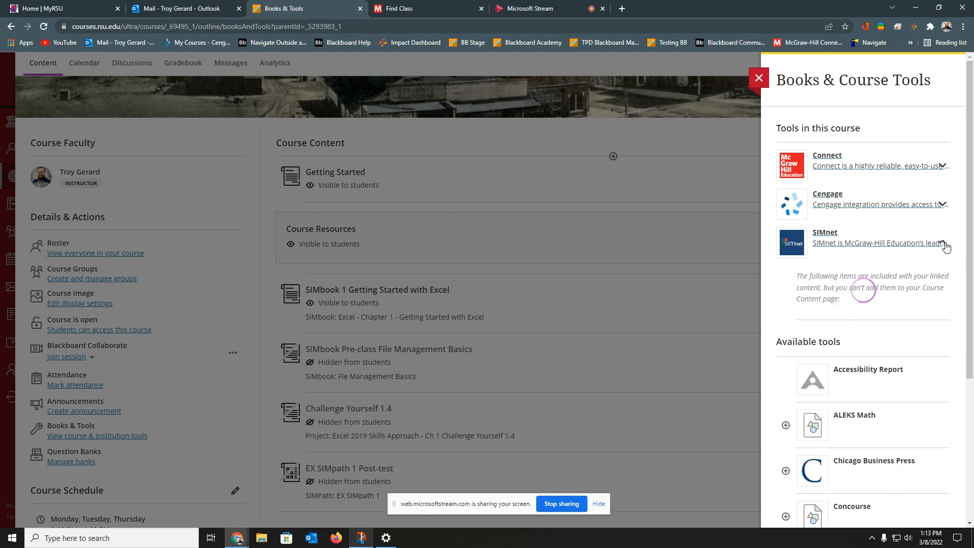
click(944, 243)
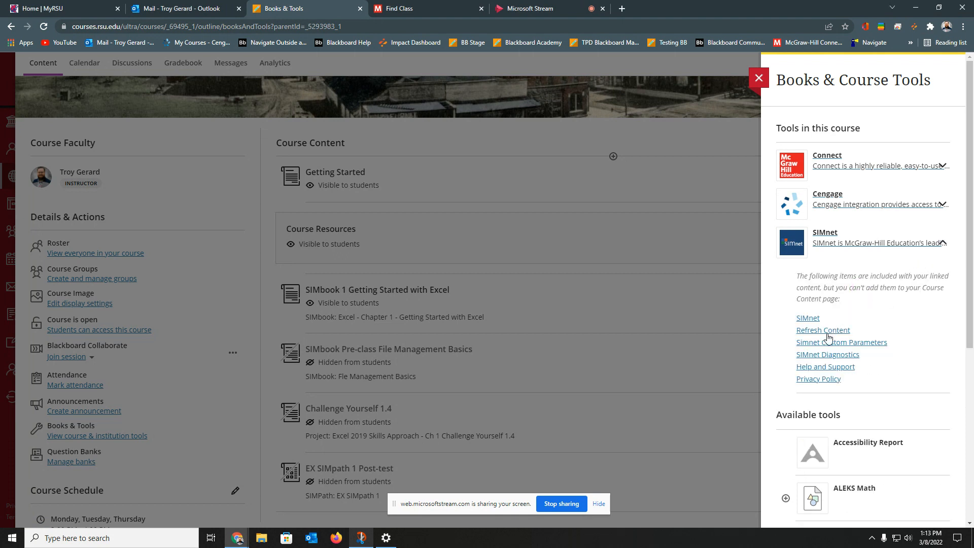
click(822, 330)
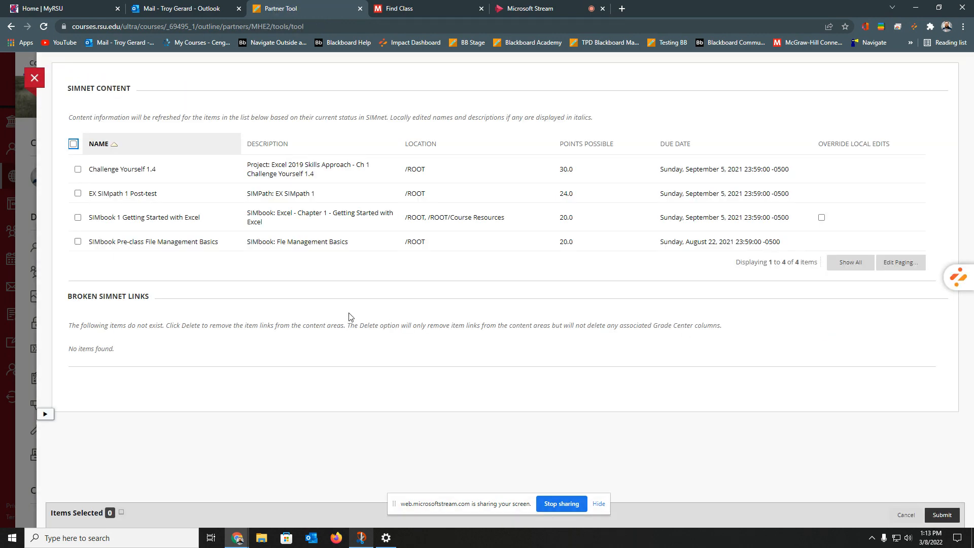
mouse_move(328, 273)
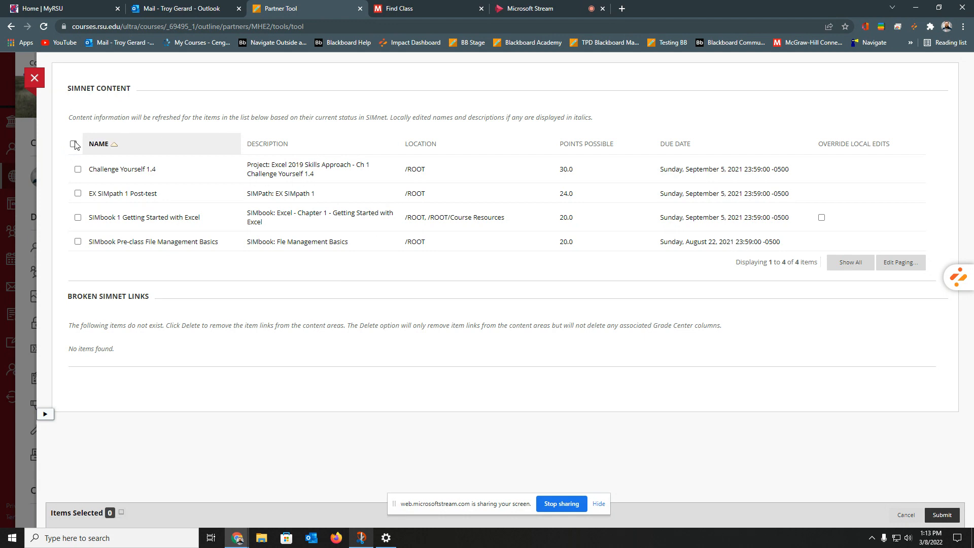
Select all four SIMnet items, submit the refresh, and dismiss the success message
click(73, 144)
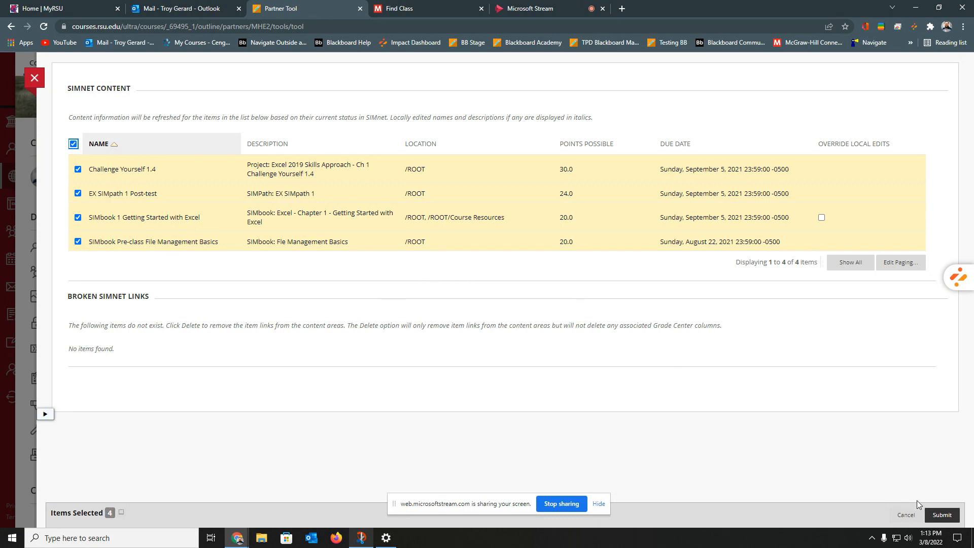
click(941, 514)
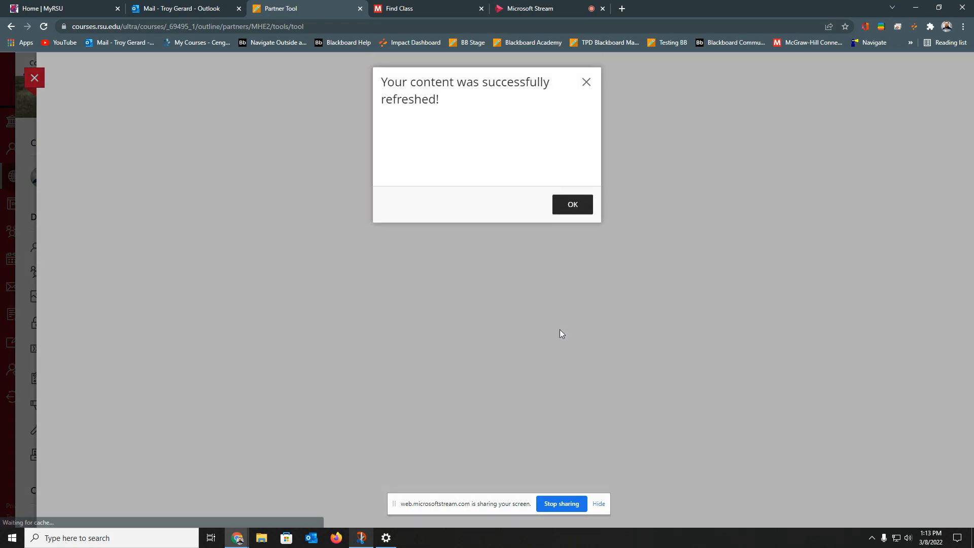
mouse_move(572, 205)
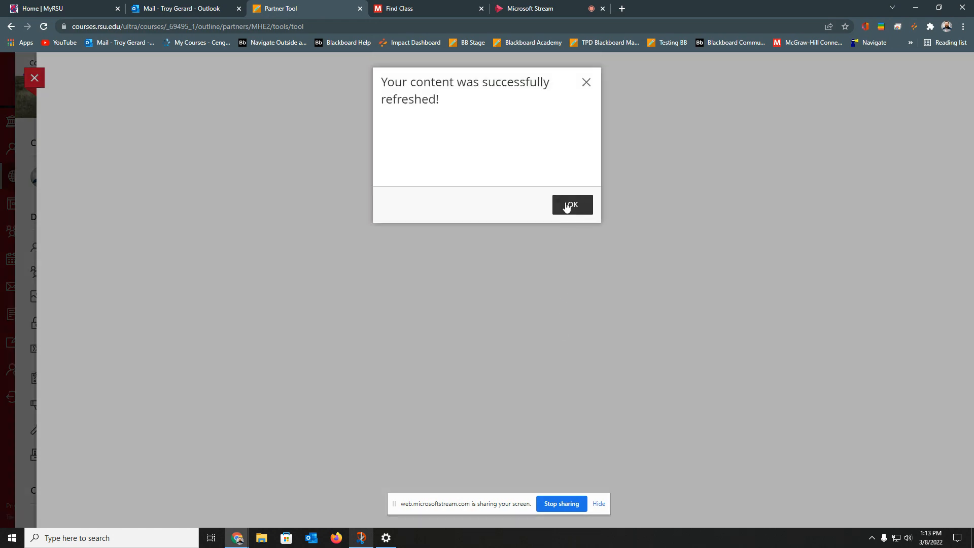
click(570, 205)
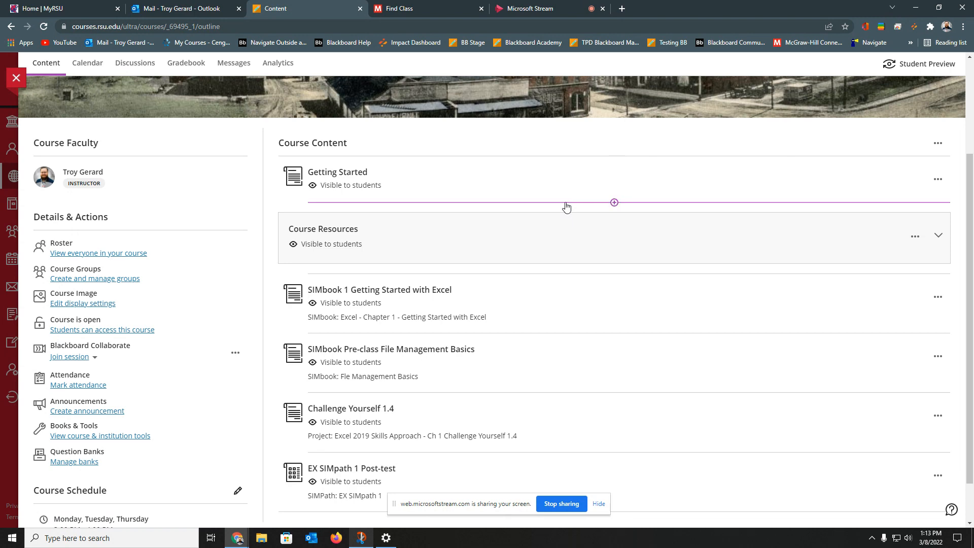
mouse_move(255, 203)
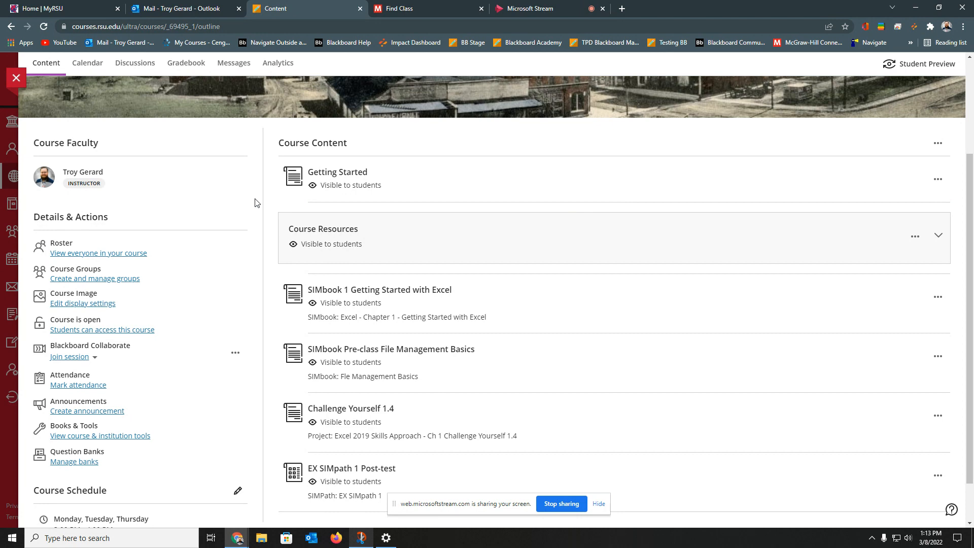
mouse_move(490, 201)
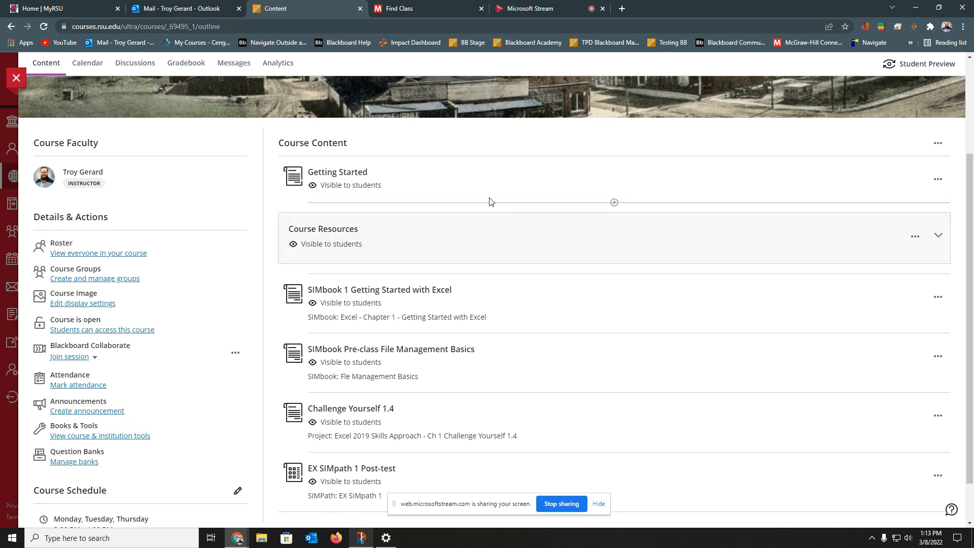